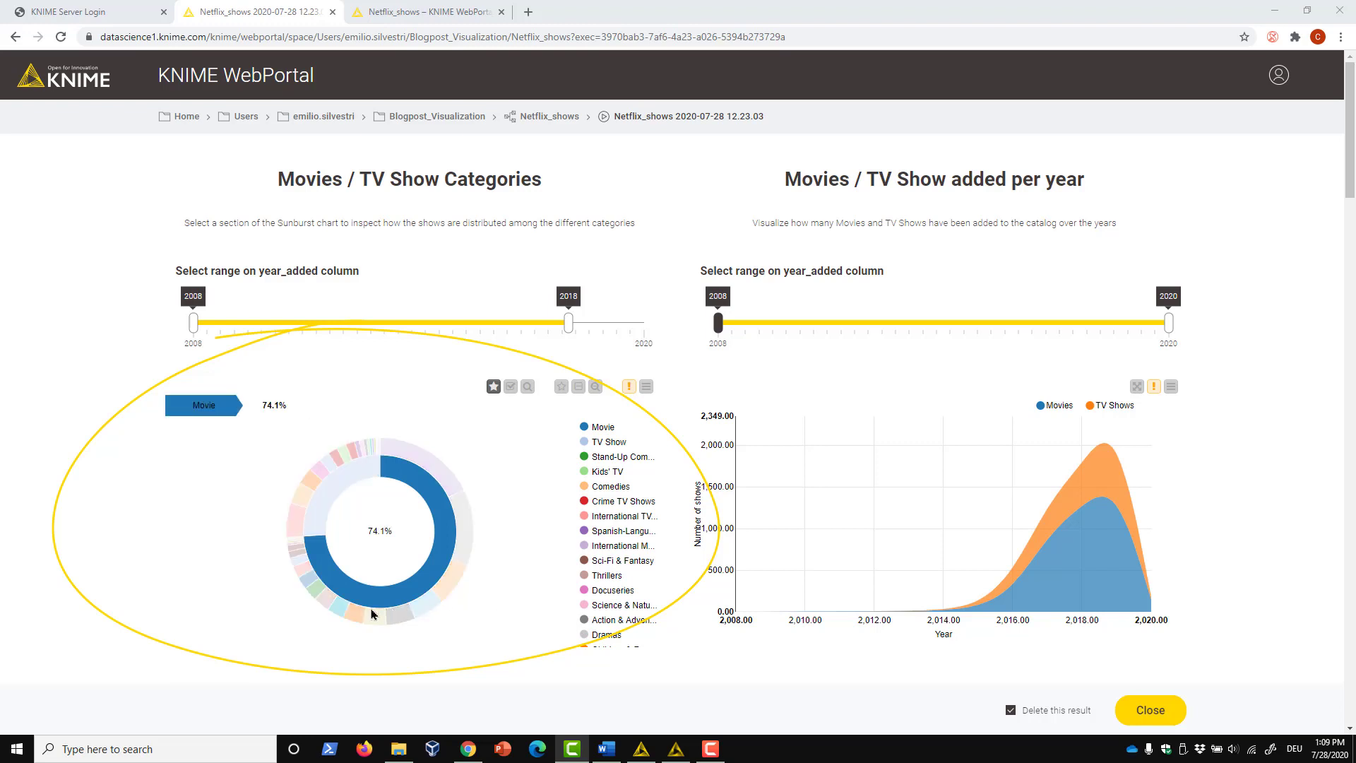
Inspect sunburst category slices and extend the categories year range up to 2020
click(313, 478)
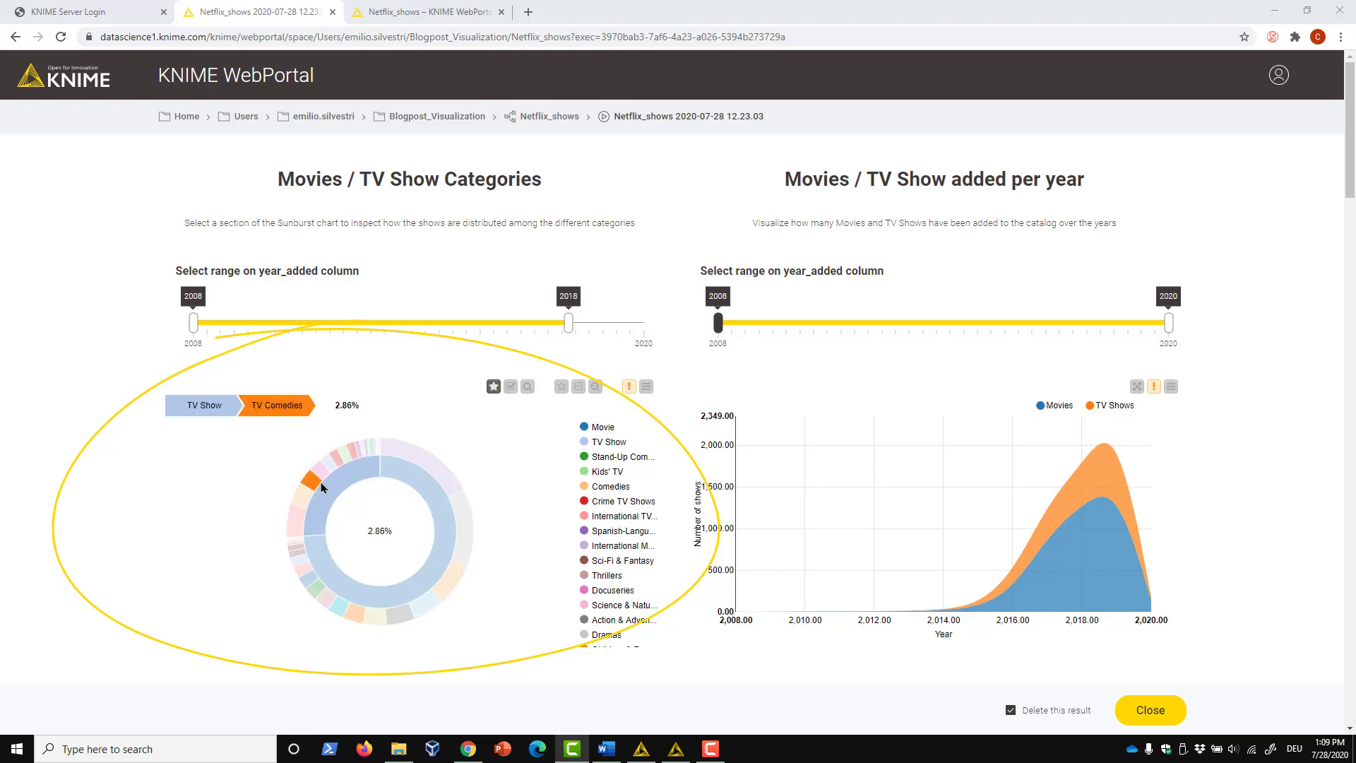
click(424, 463)
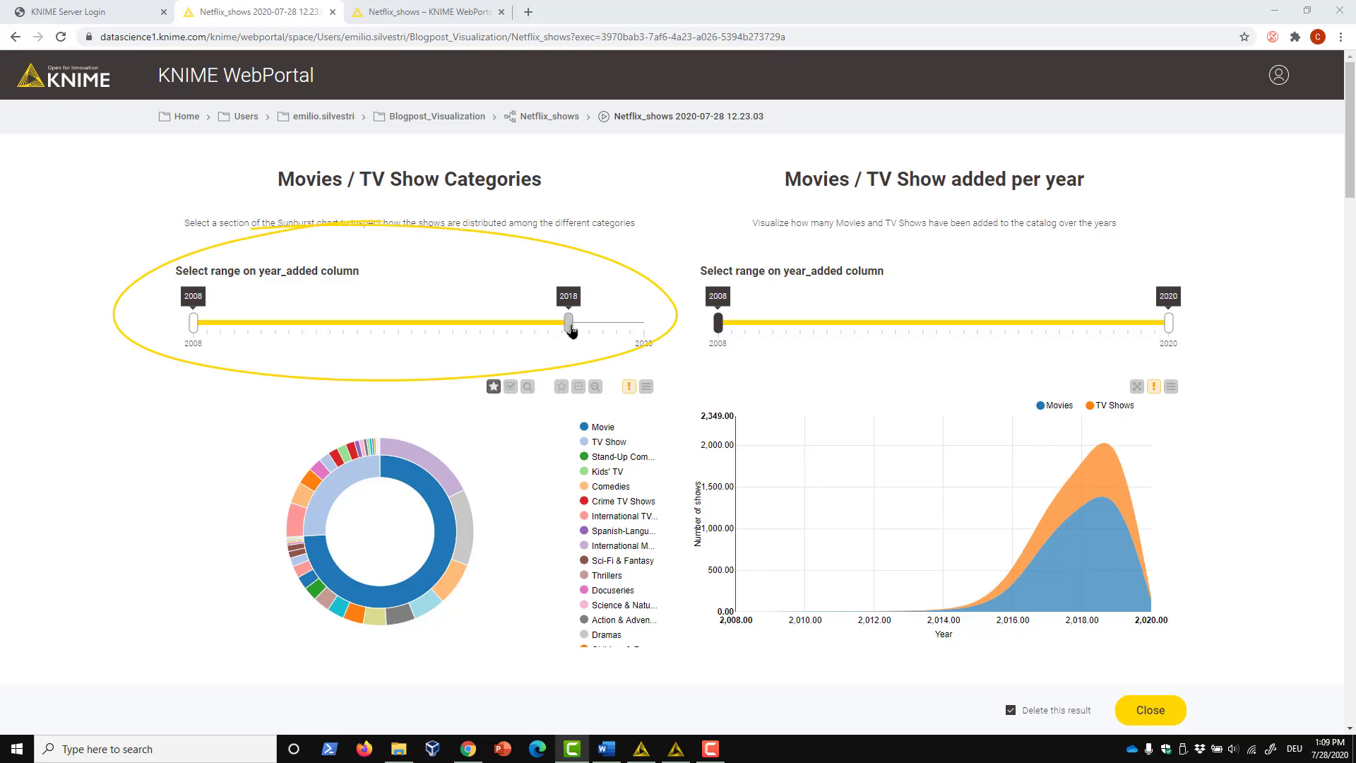
drag(568, 322, 642, 323)
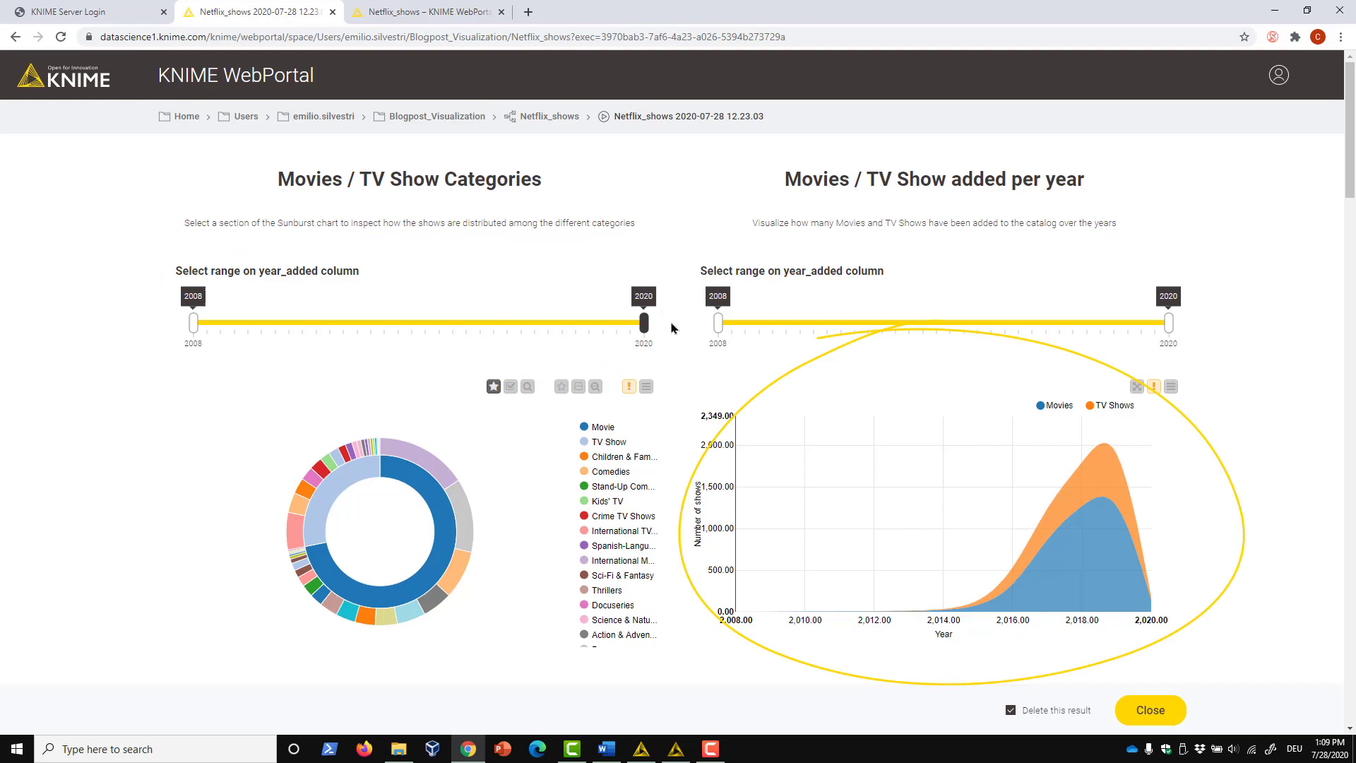
mouse_move(709, 327)
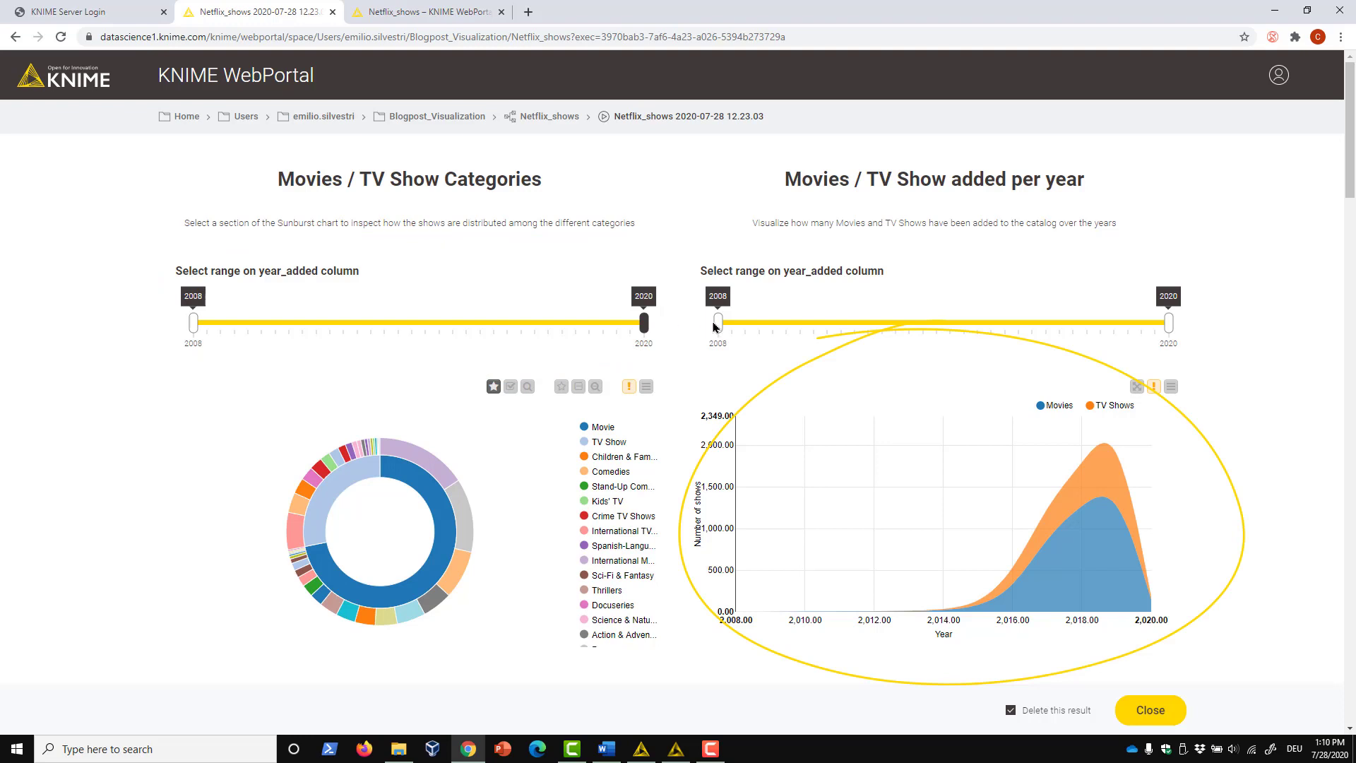
Move the yearly additions chart's range start to 2011
drag(716, 323, 865, 322)
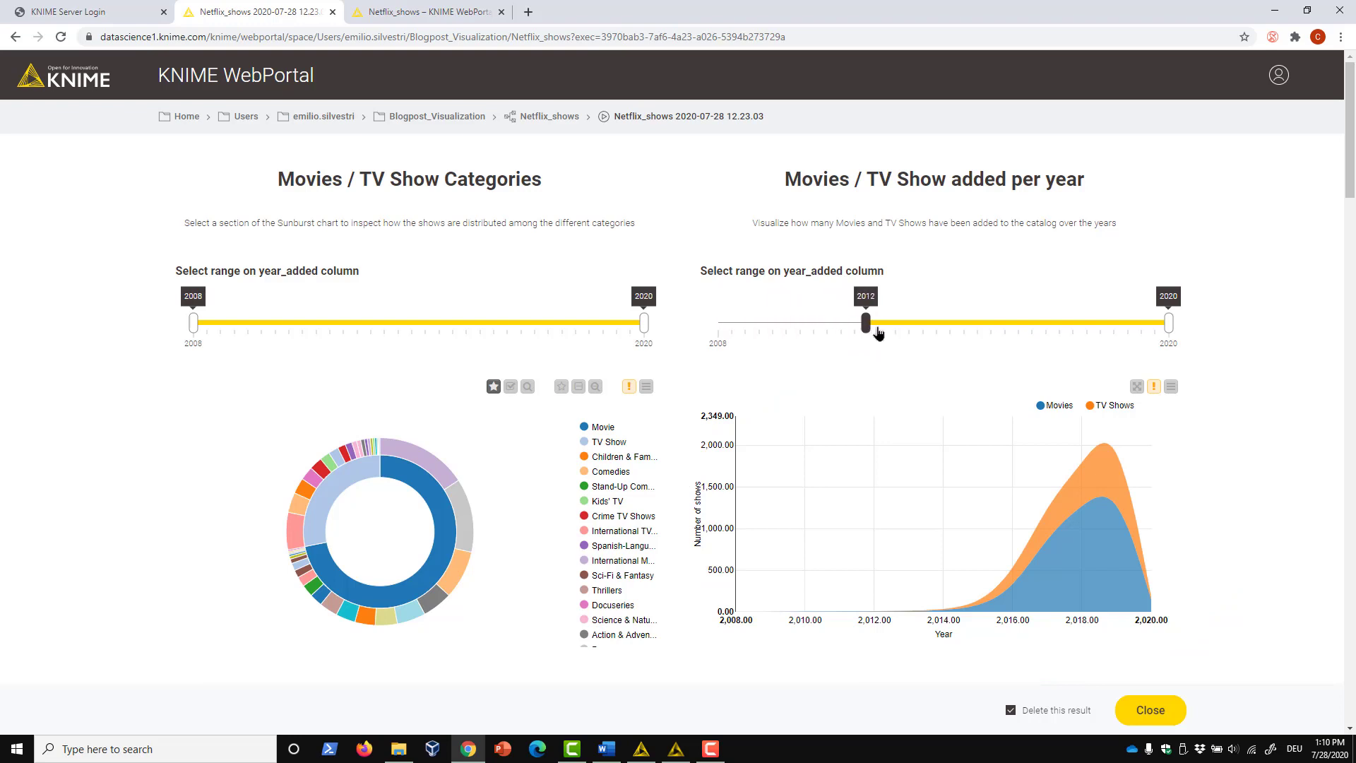
drag(864, 323, 941, 323)
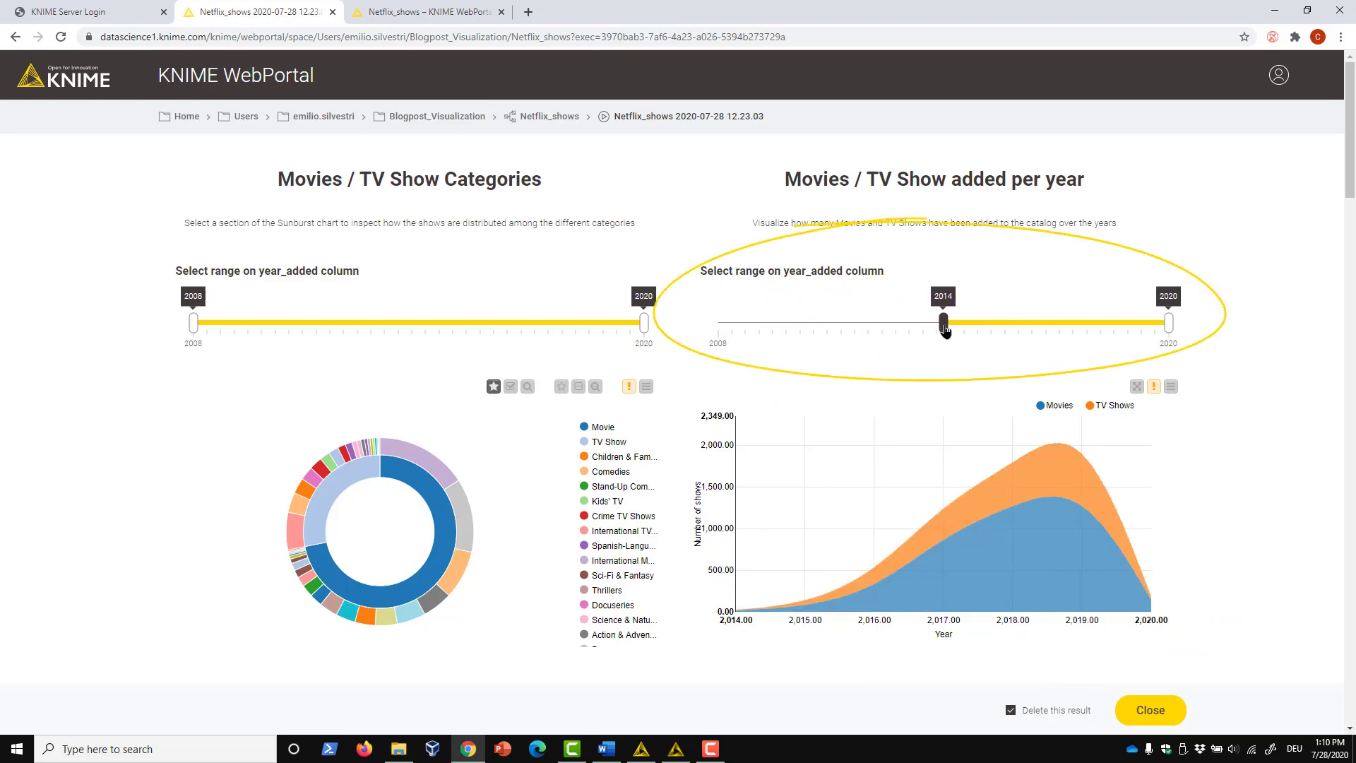
drag(943, 324, 835, 324)
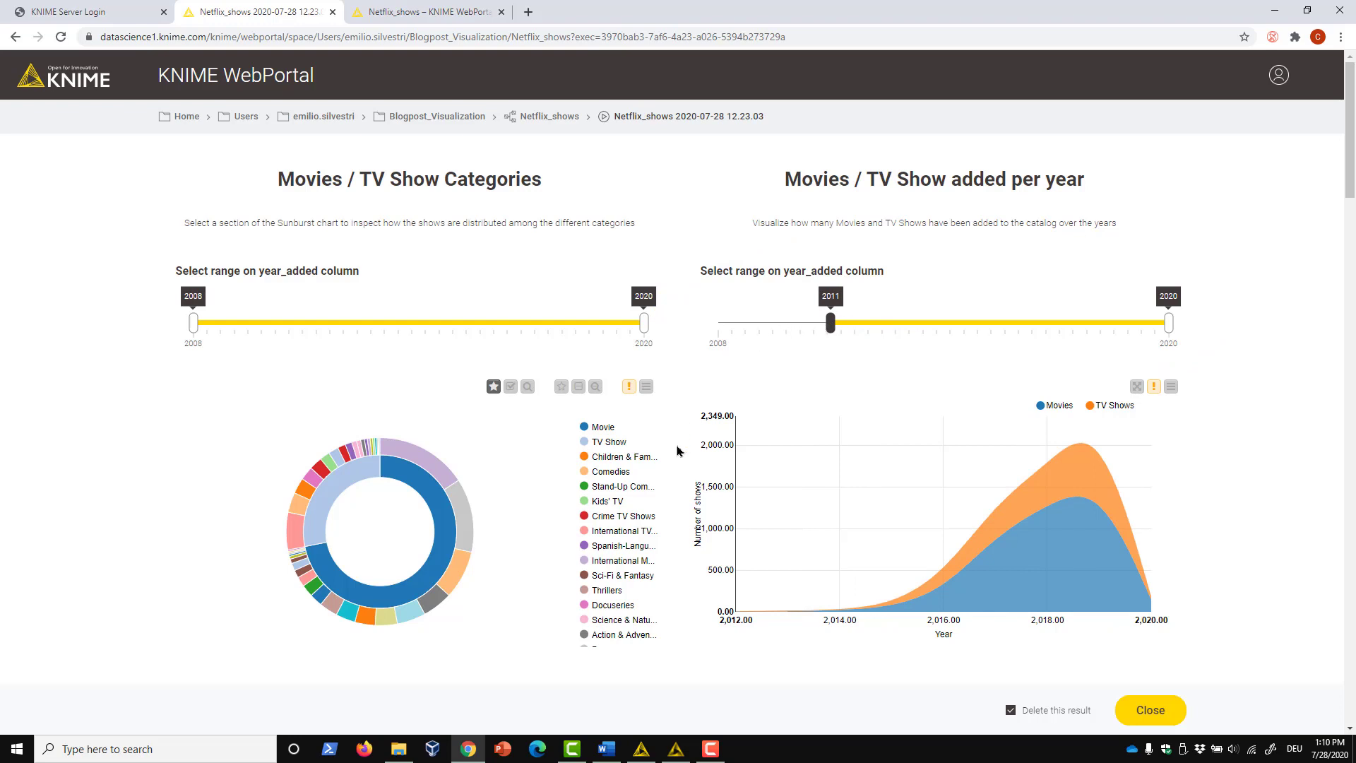
scroll(down, 3)
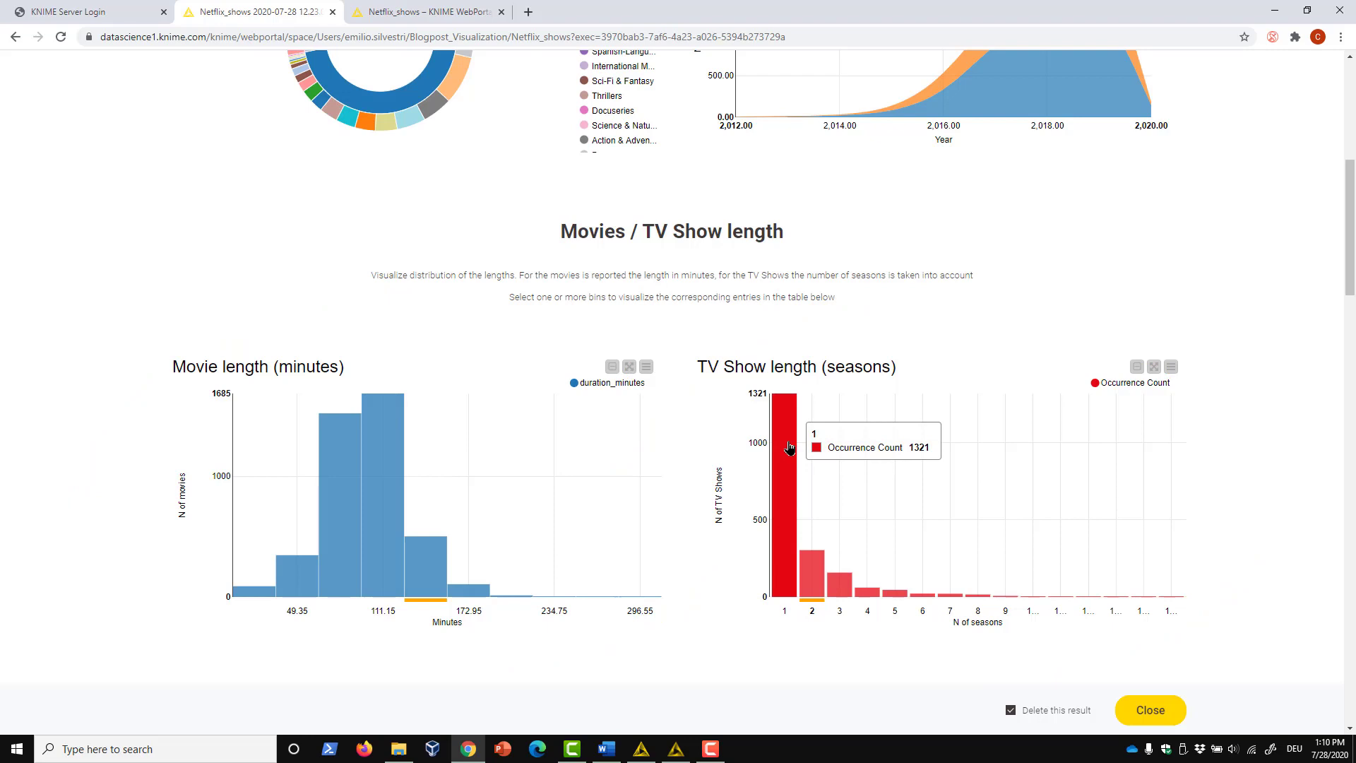
mouse_move(777, 559)
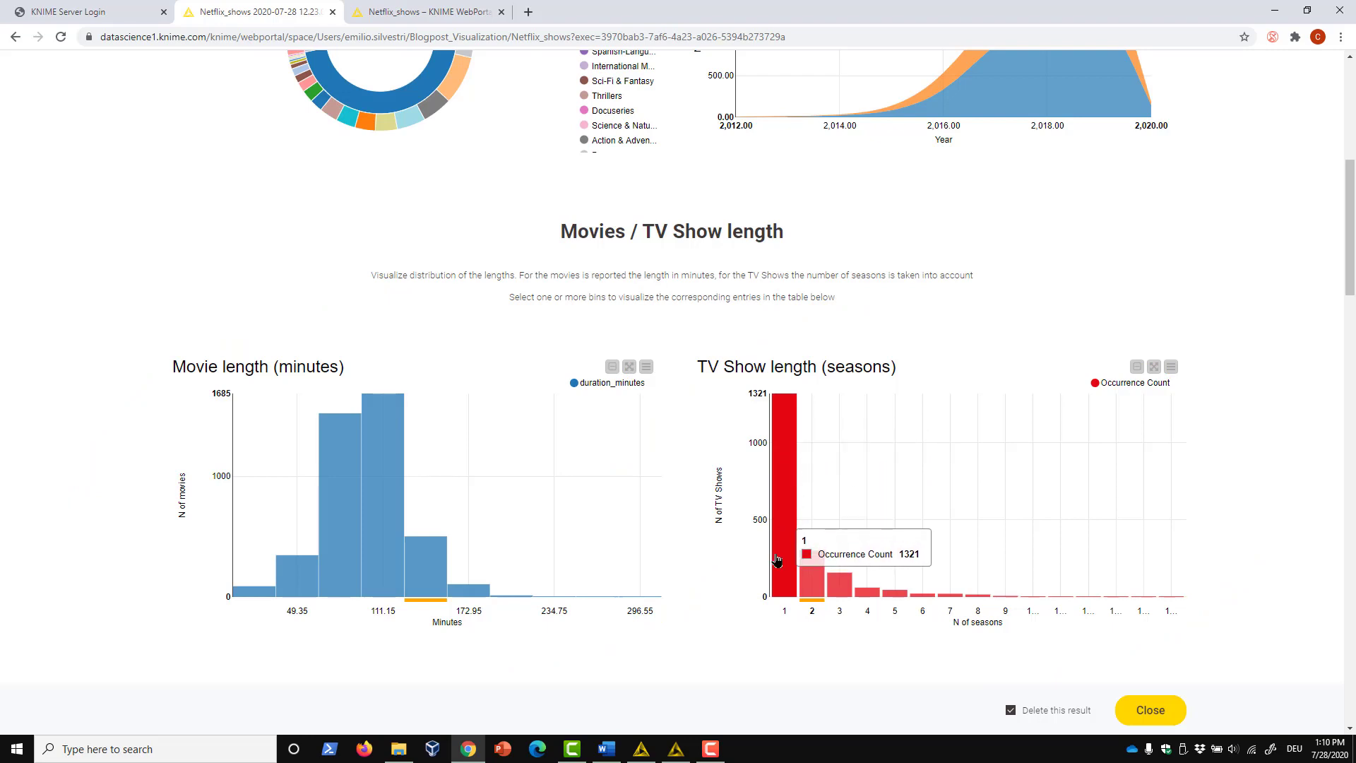
scroll(down, 3)
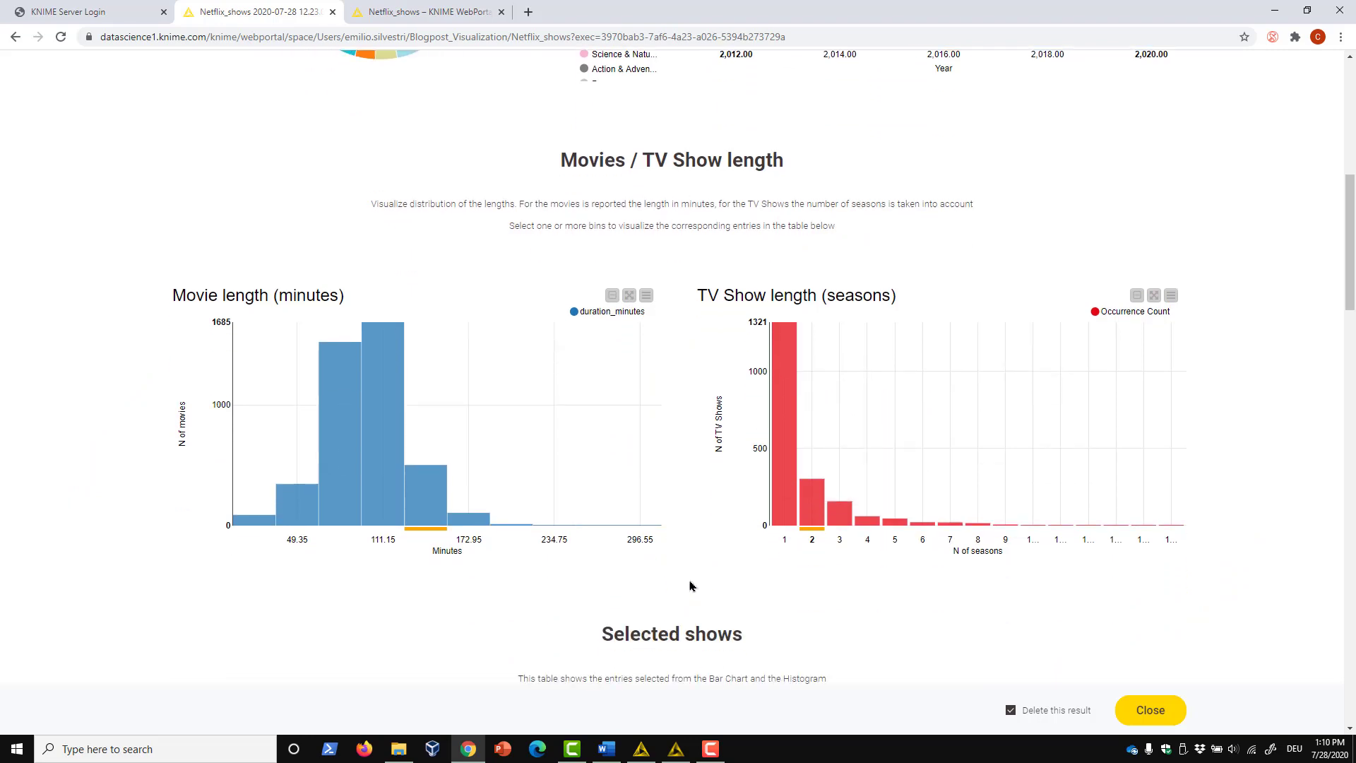
scroll(down, 3)
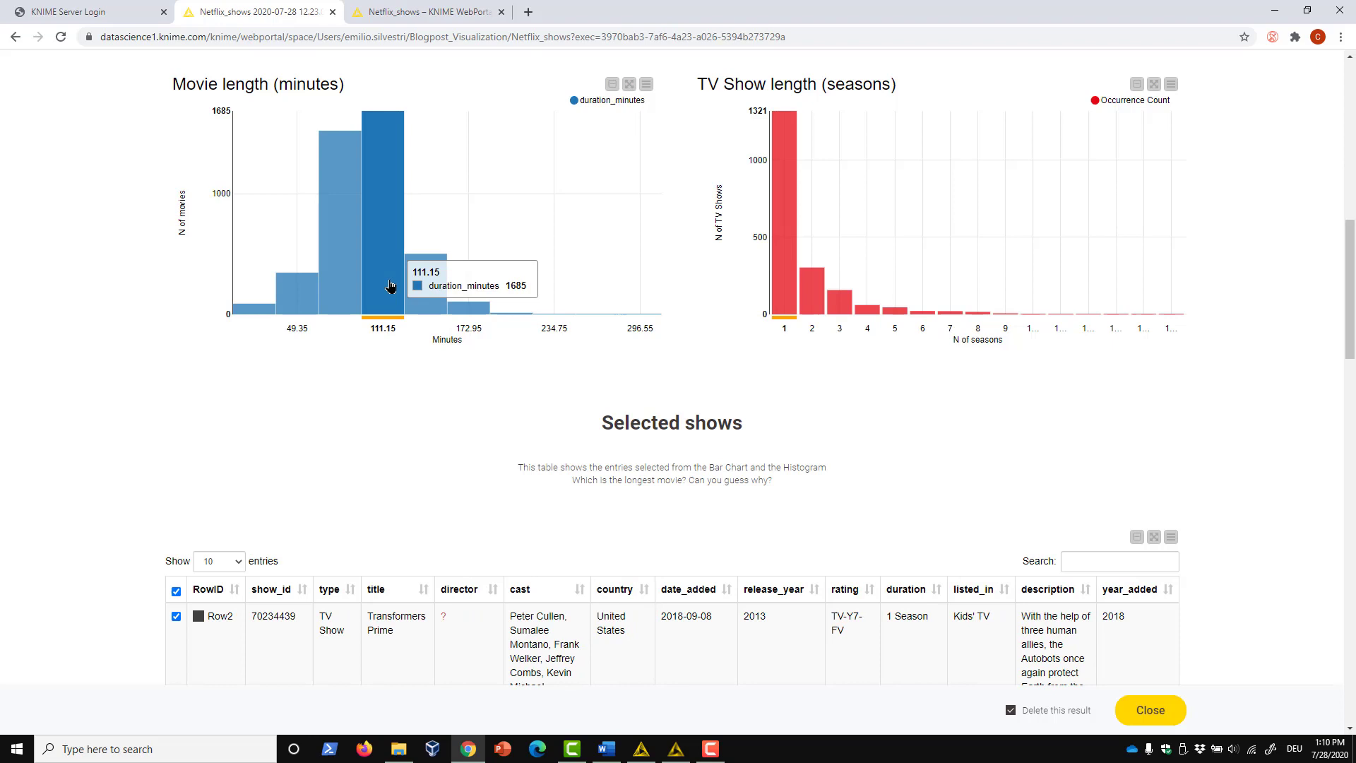
scroll(down, 3)
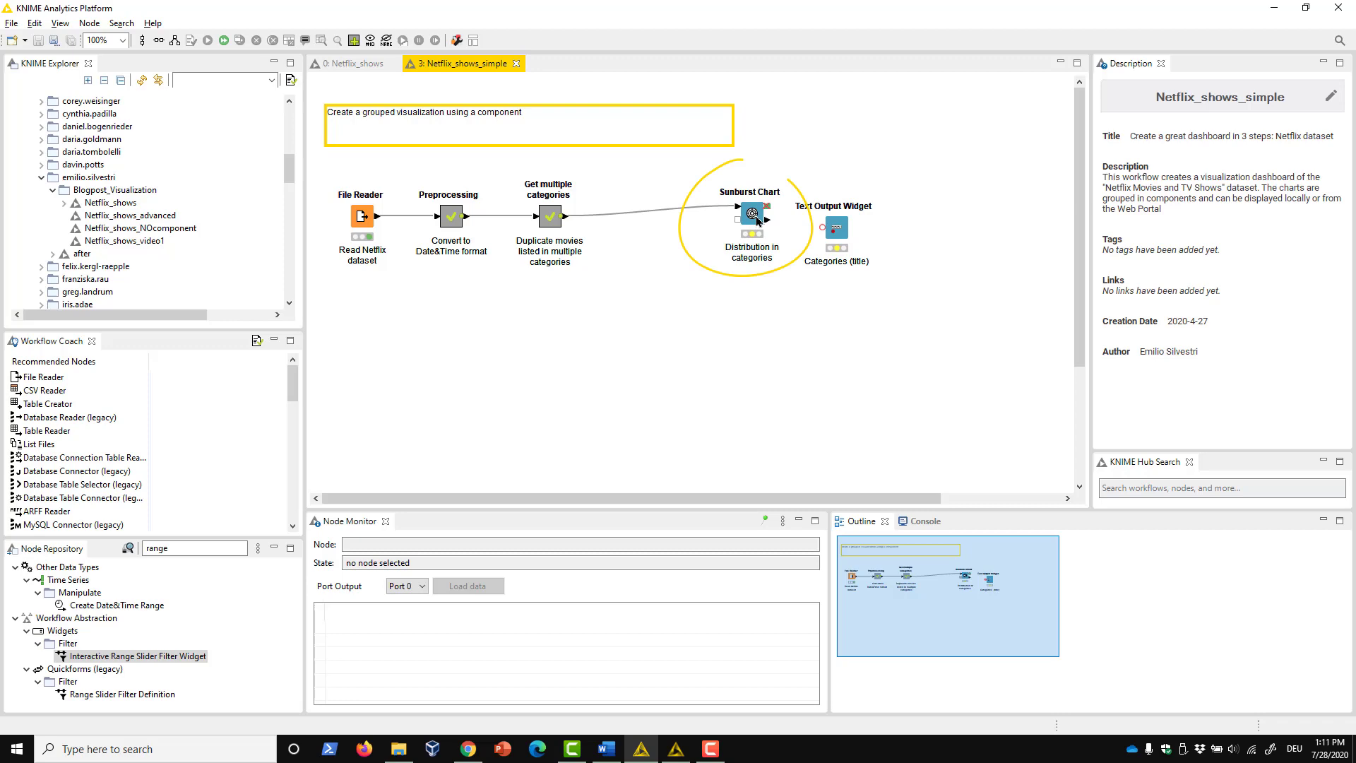
Review the Sunburst Chart's Options, General Plot and Control tabs, confirming type/category_single/title weighted by year_added
right_click(751, 213)
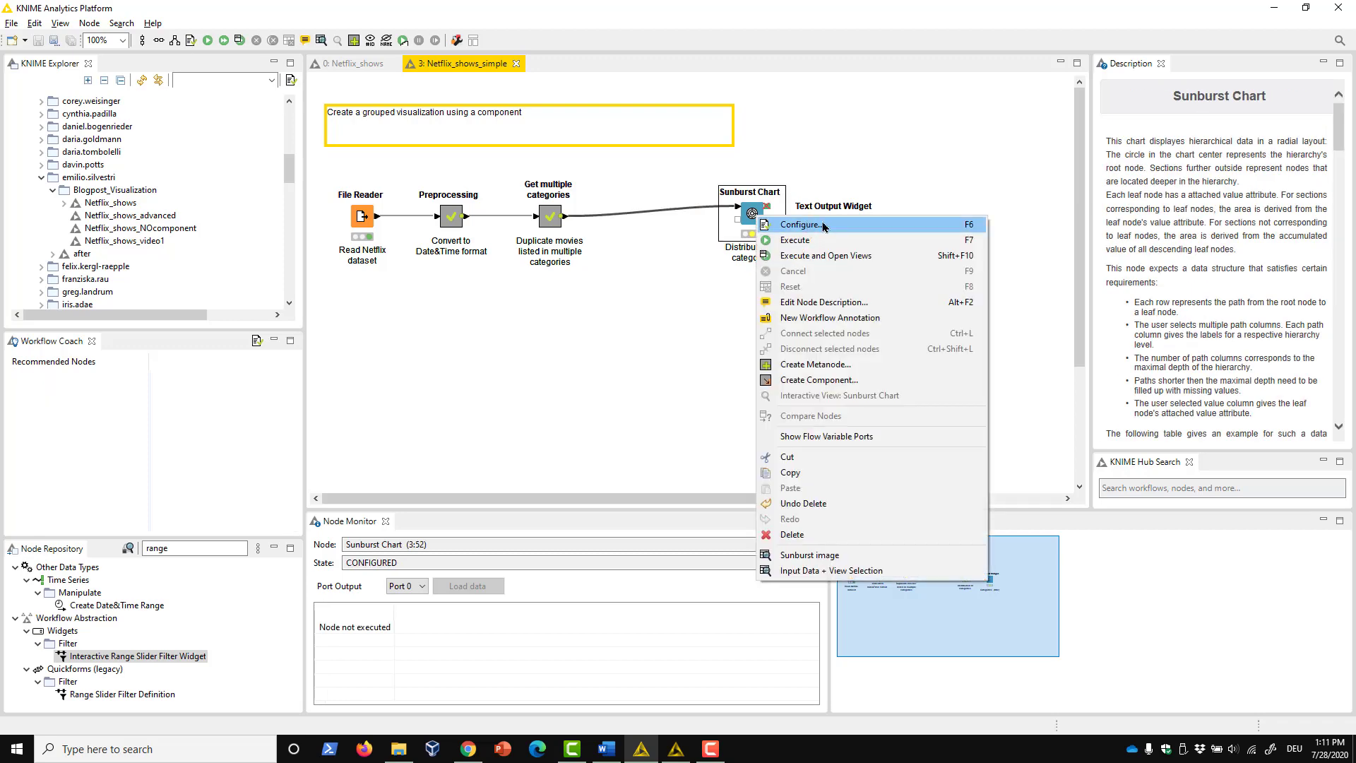
click(799, 224)
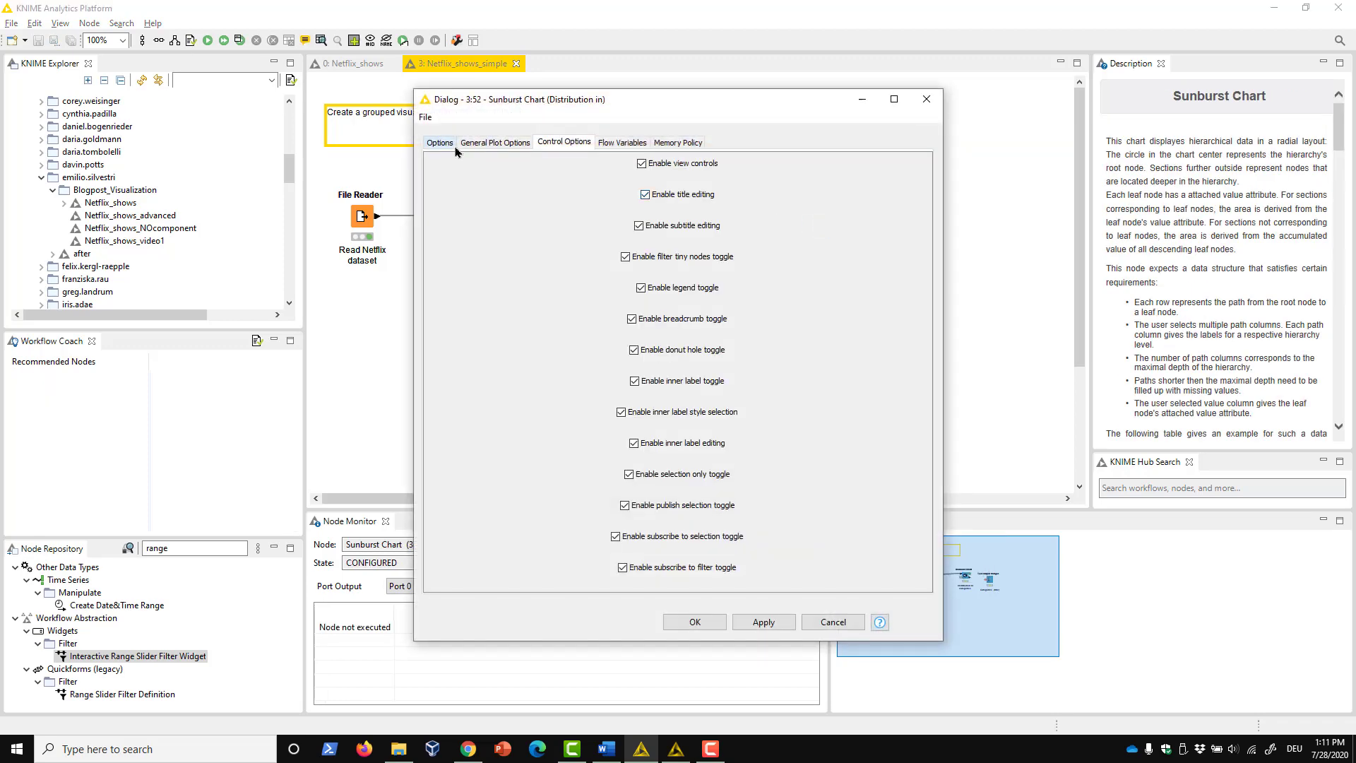
click(439, 142)
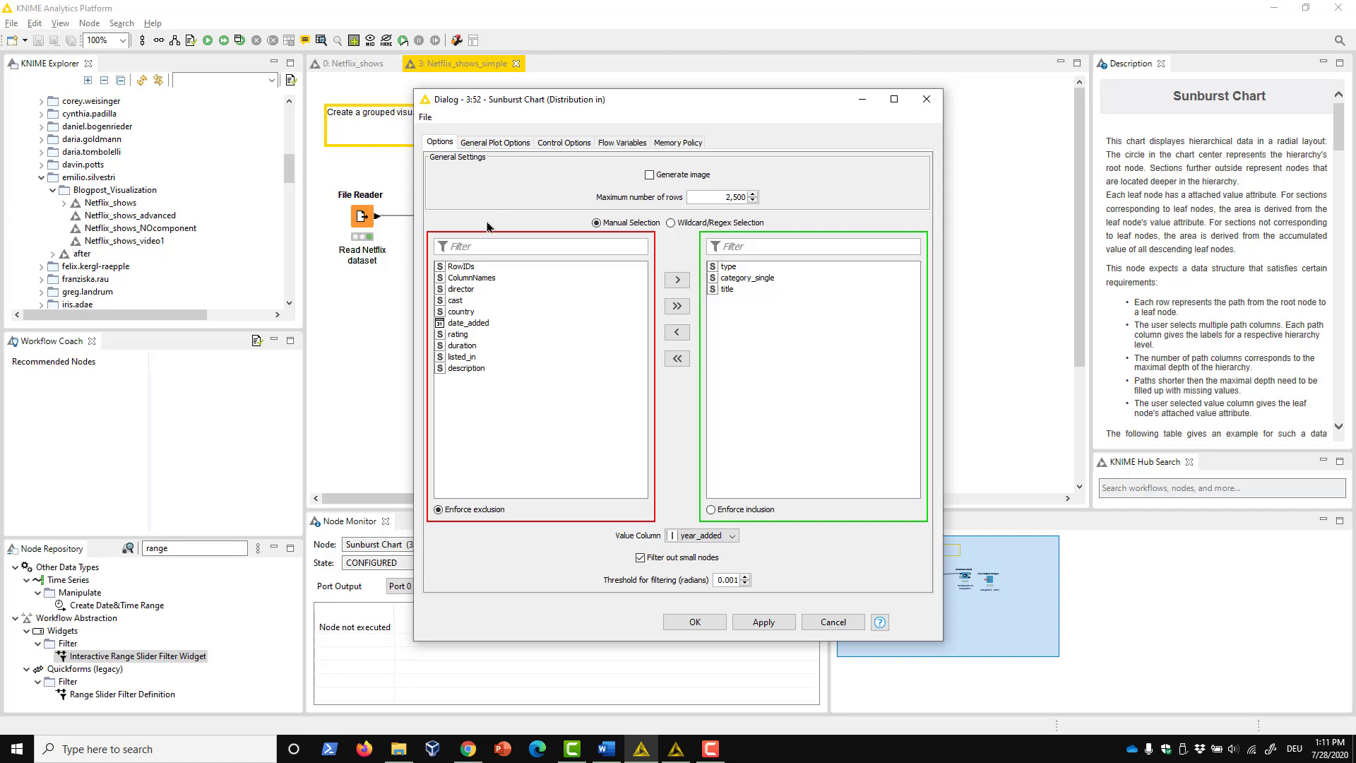
mouse_move(849, 223)
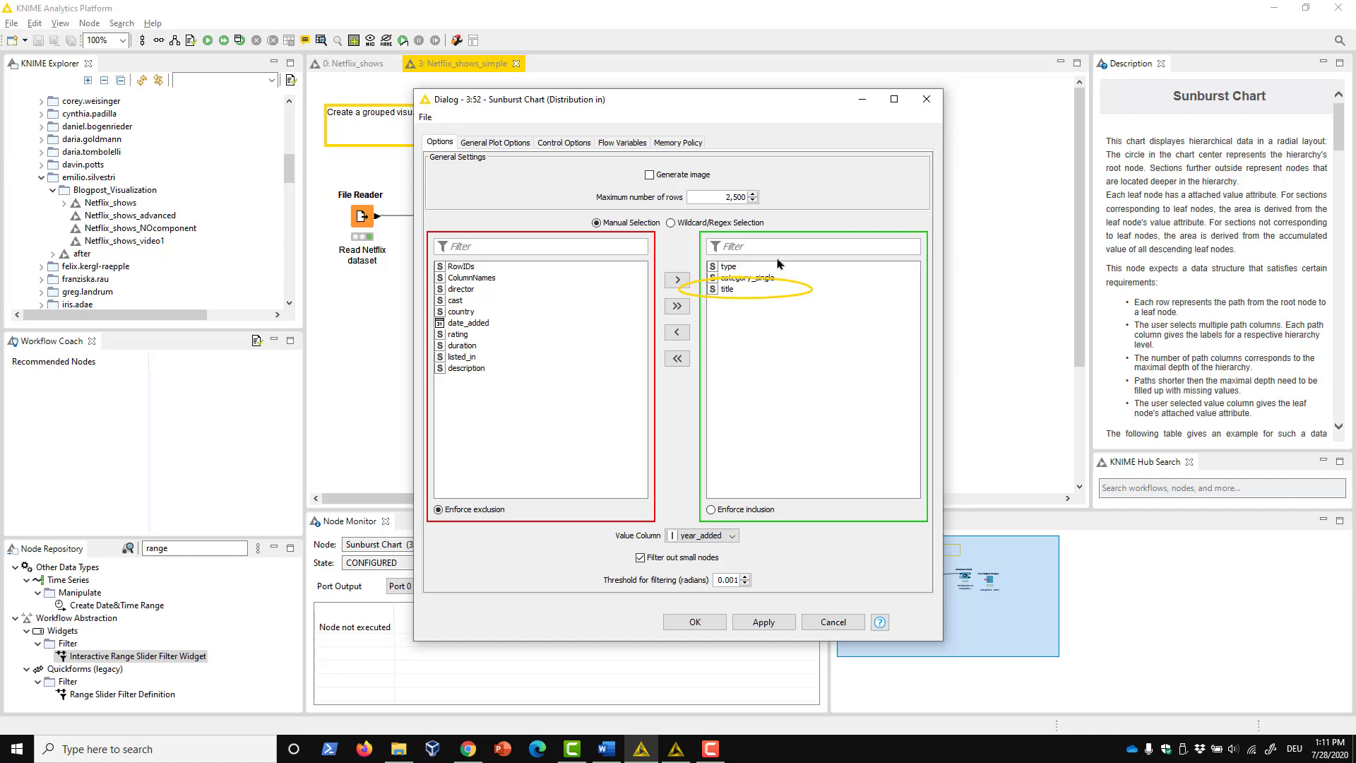
click(494, 142)
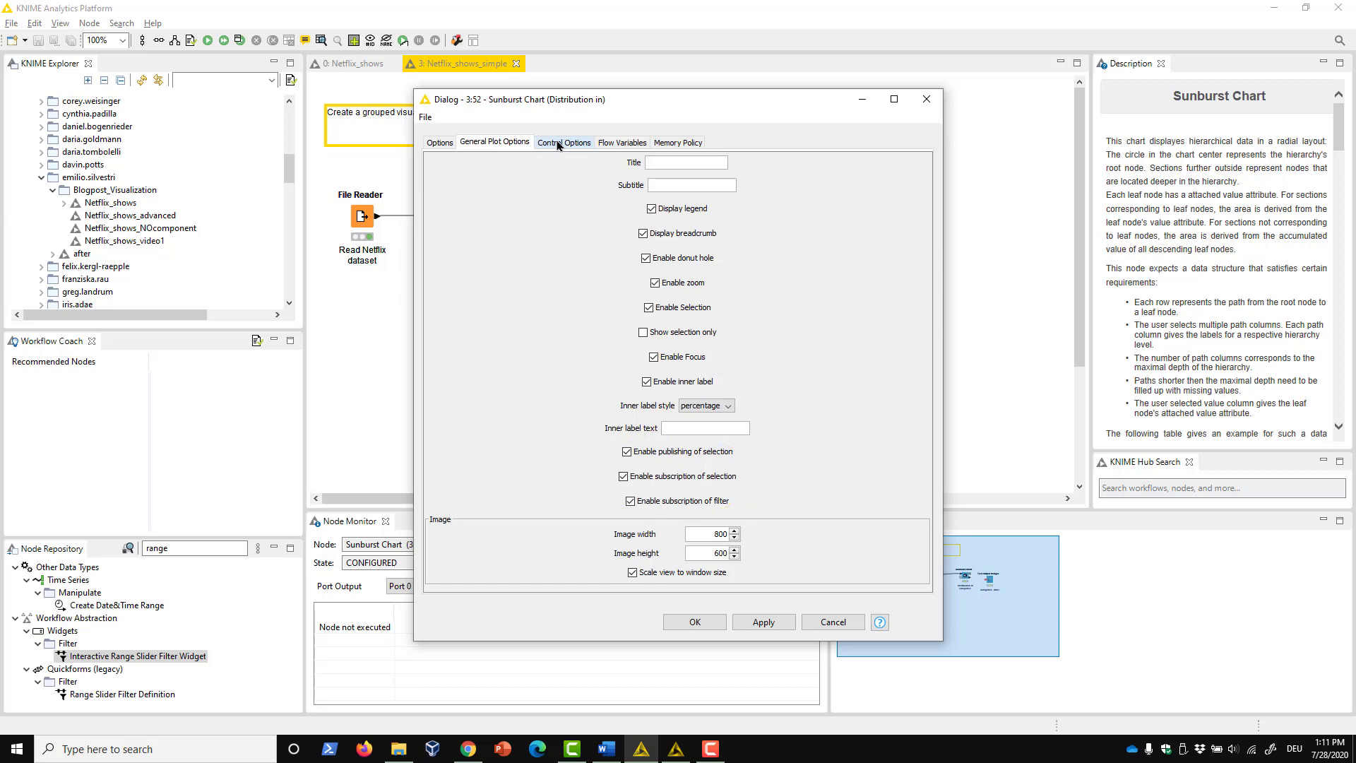
click(563, 142)
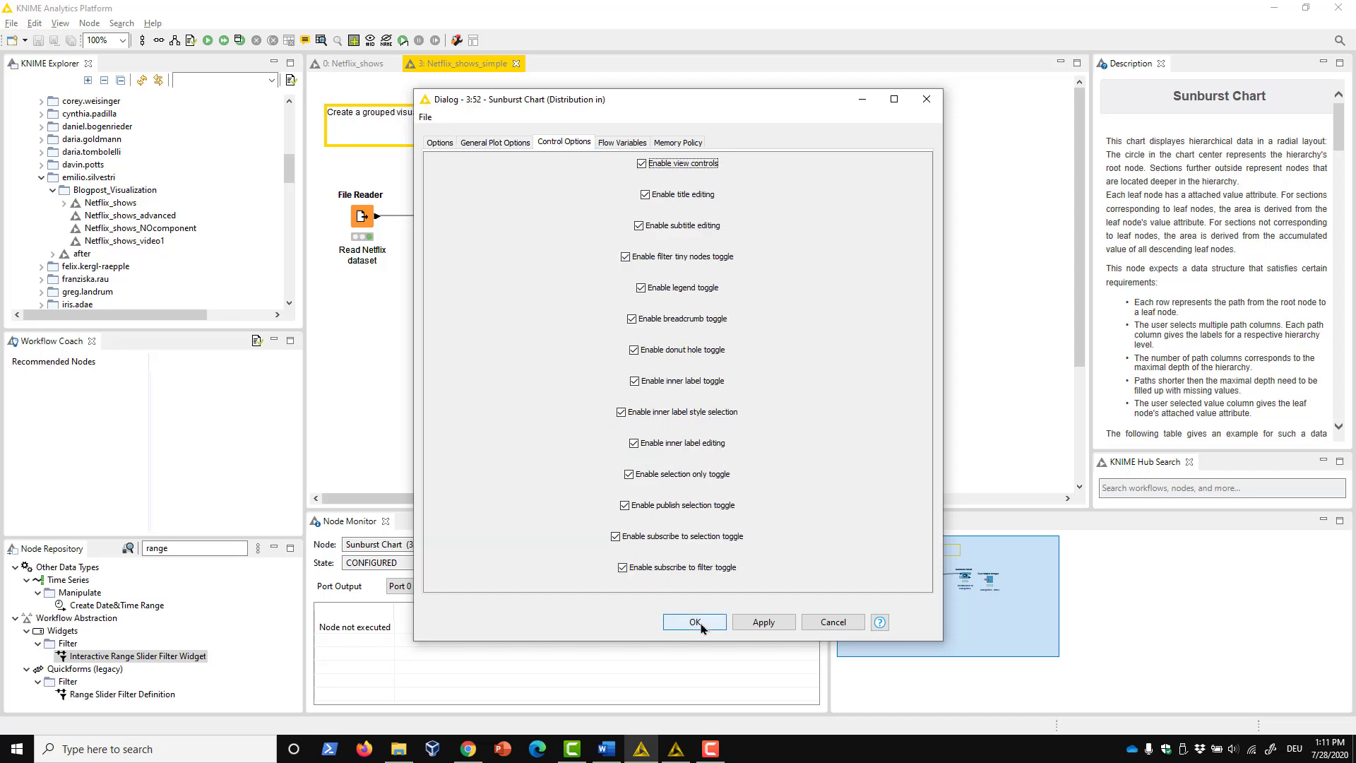
click(694, 622)
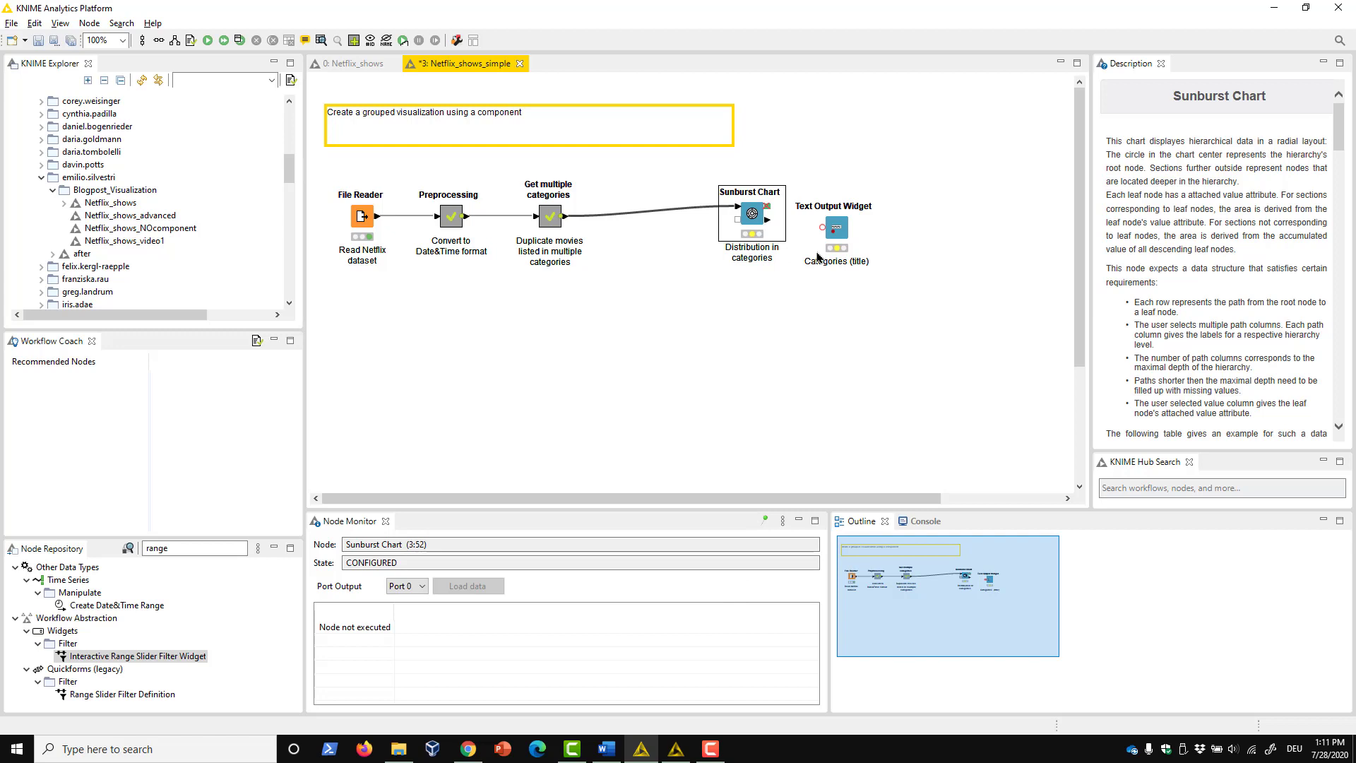
Review the Text Output Widget's HTML title text for the categories section and accept it
click(832, 213)
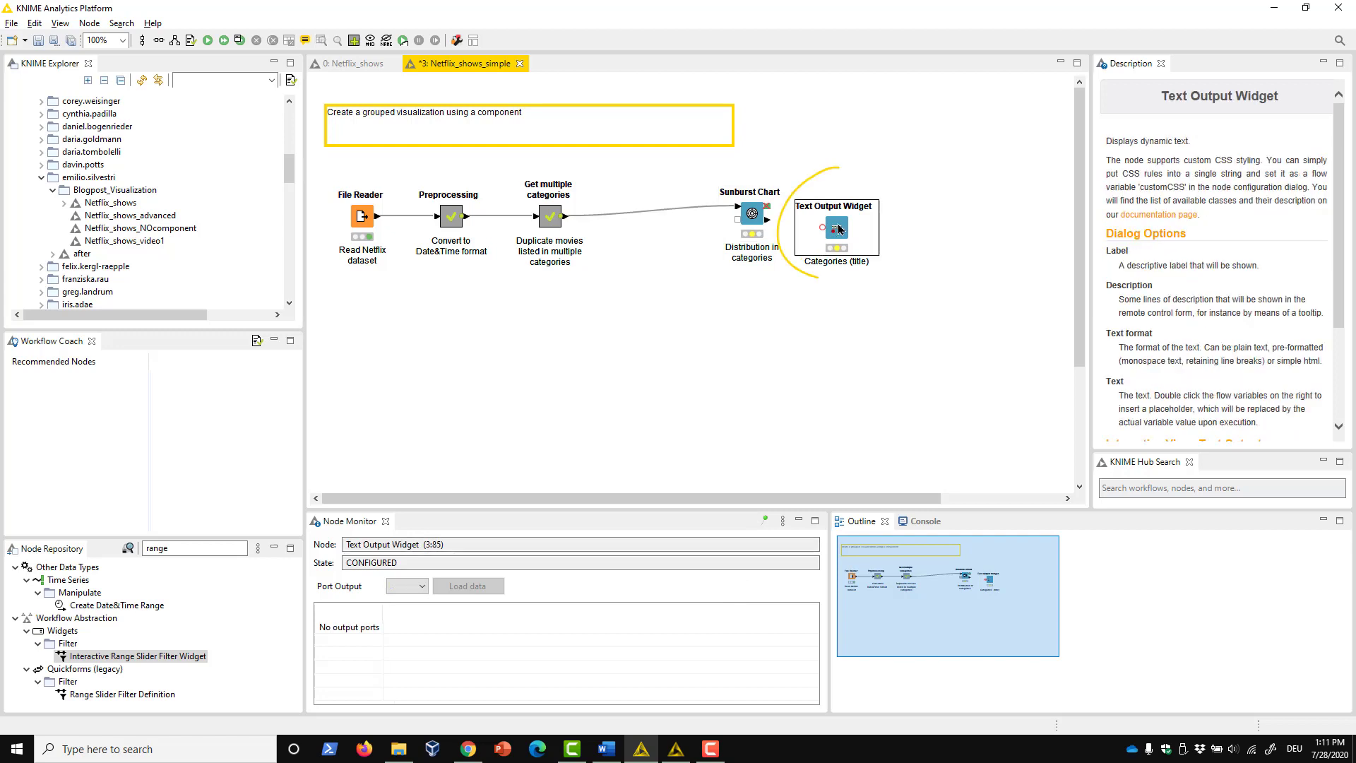
right_click(835, 228)
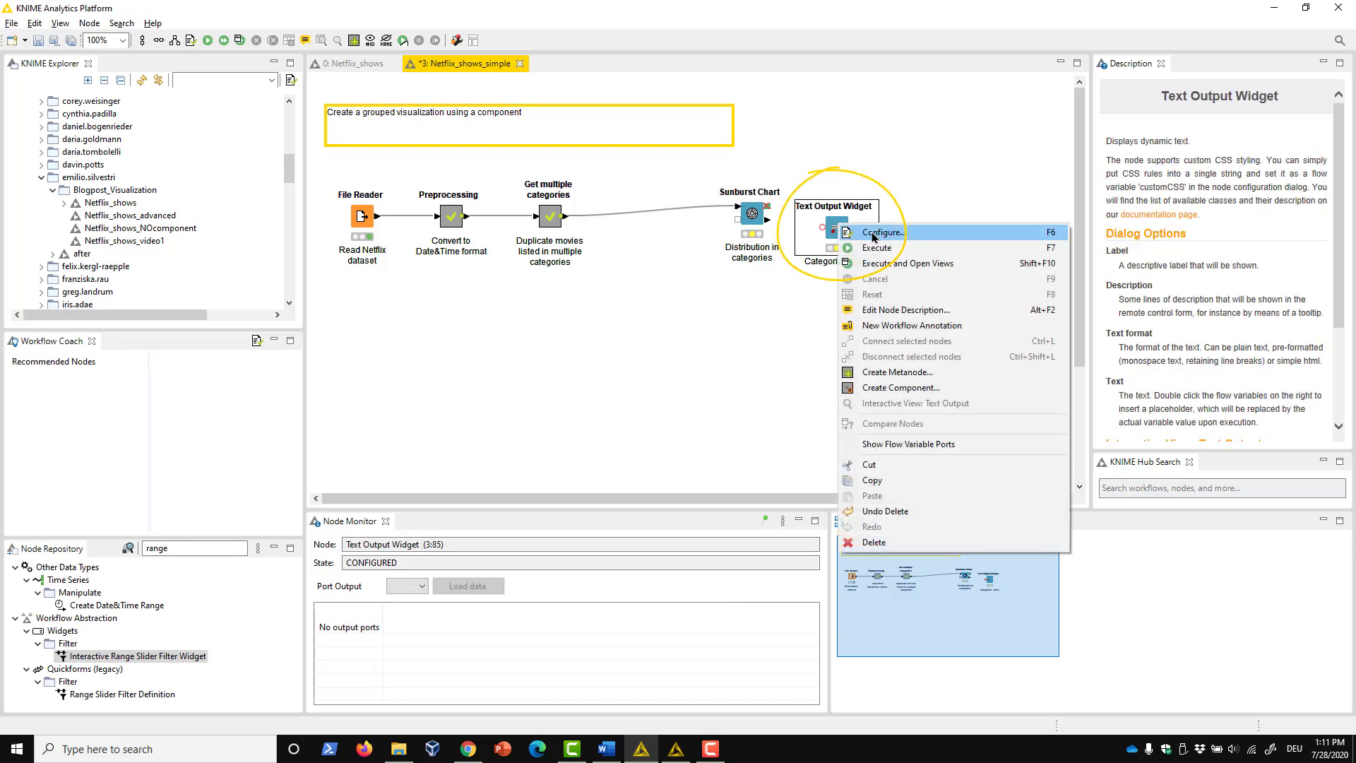
click(881, 231)
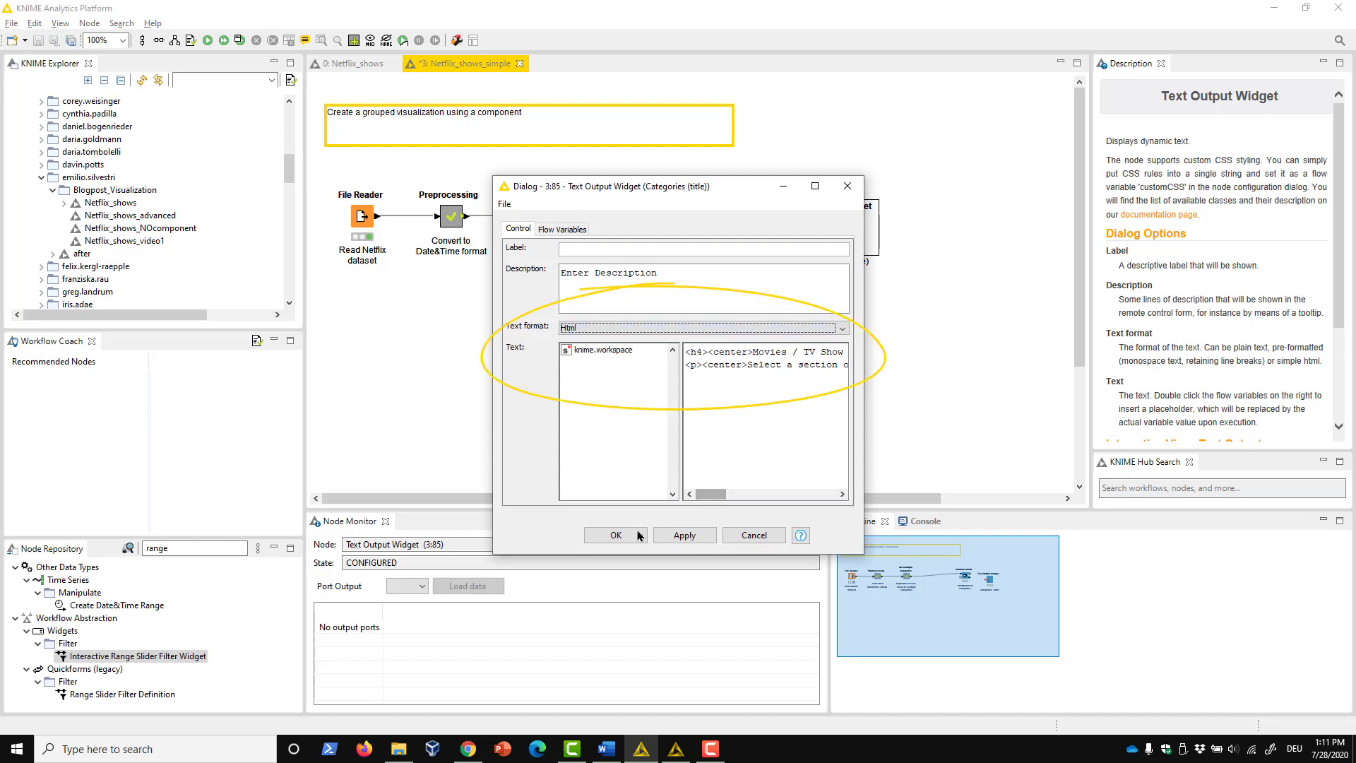
click(615, 534)
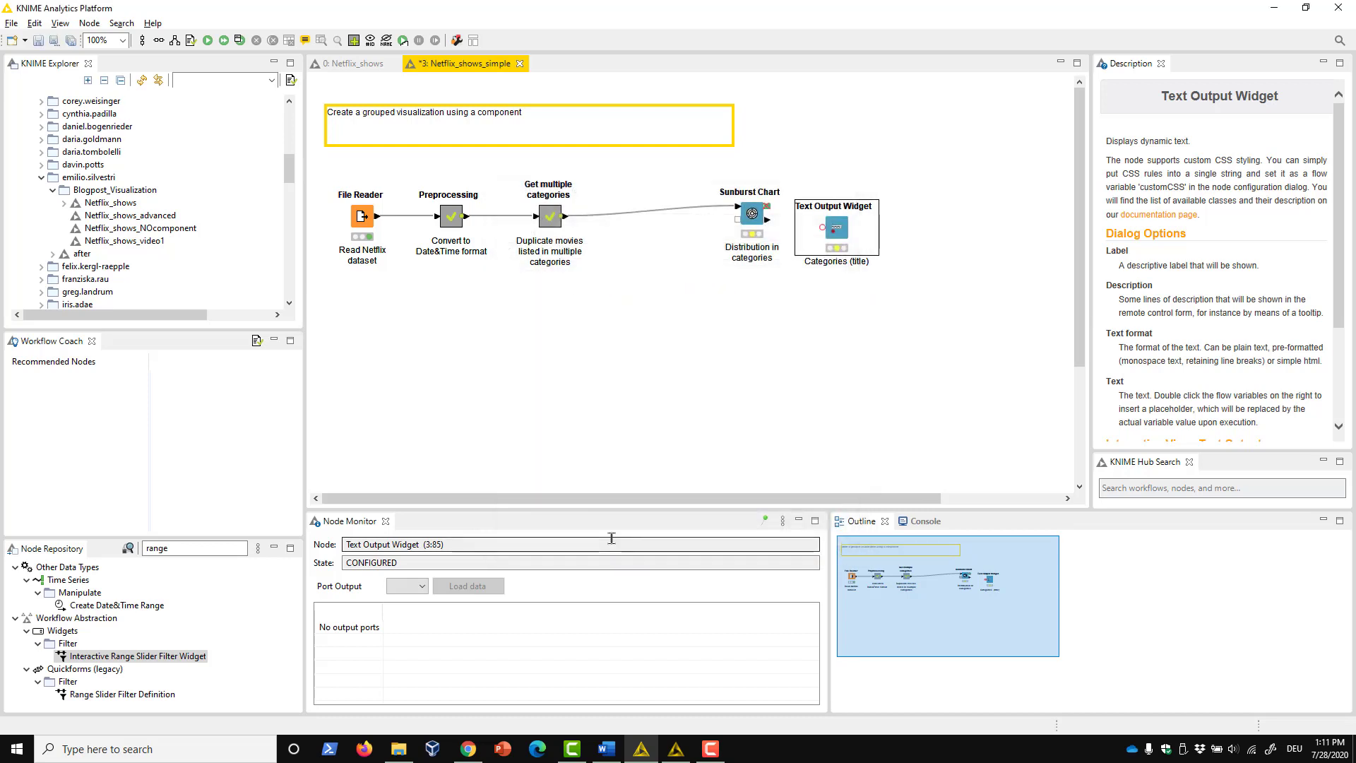
click(136, 655)
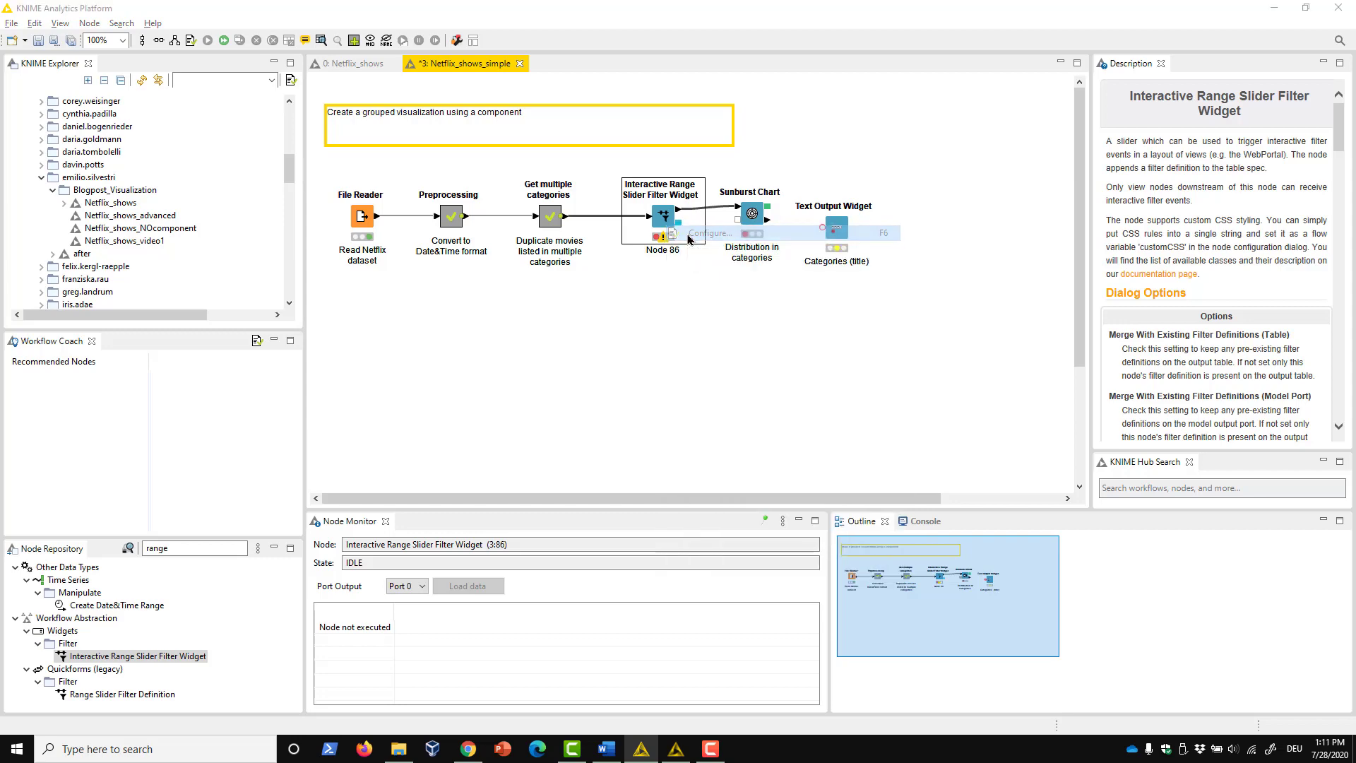
Set the Interactive Range Slider Filter Widget's range column to year_added
double_click(662, 214)
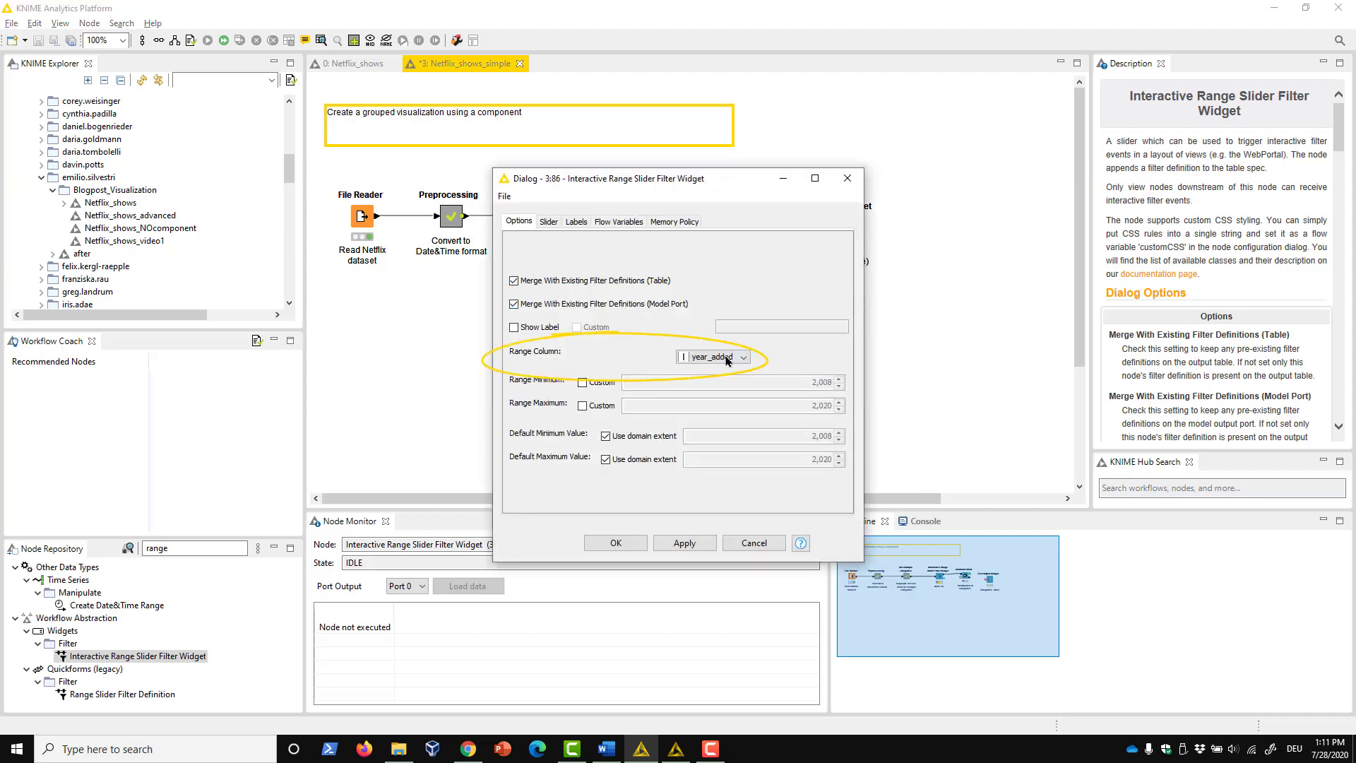
click(741, 356)
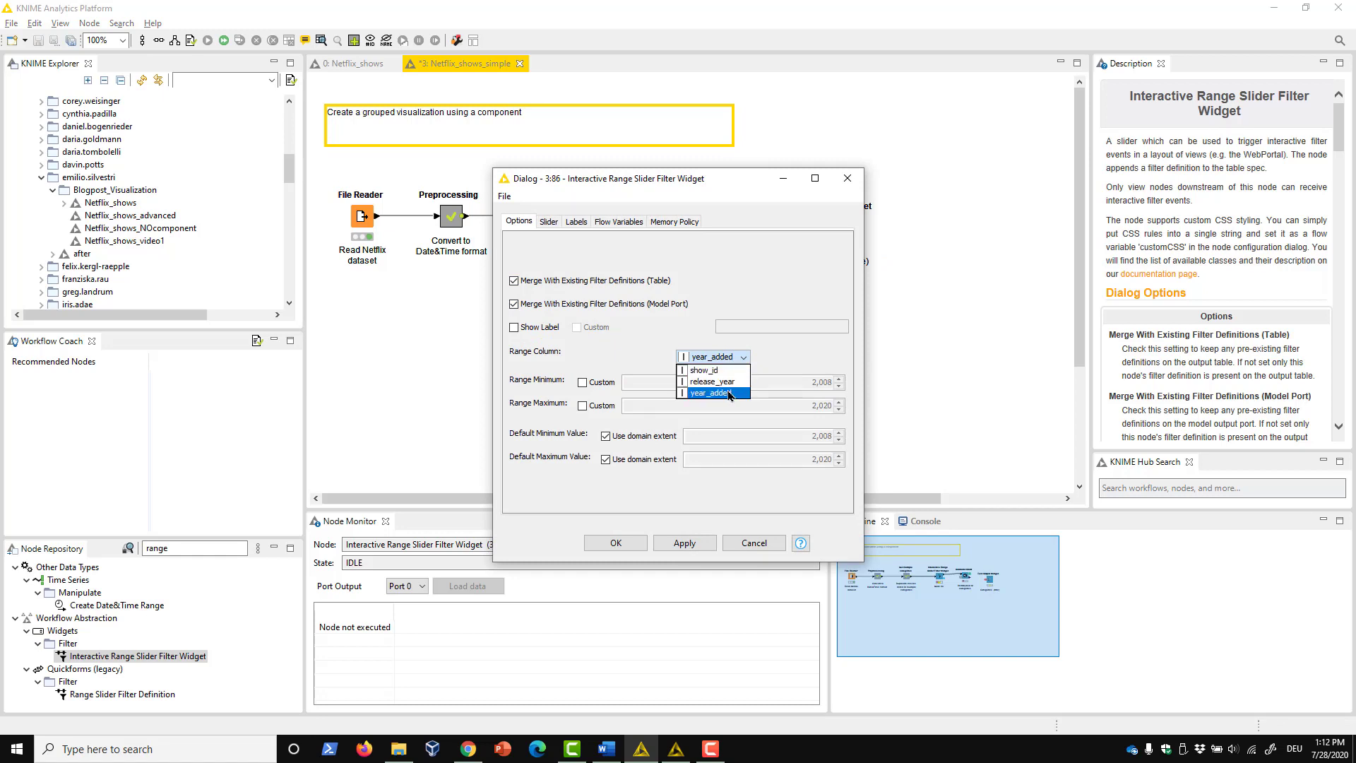
click(711, 392)
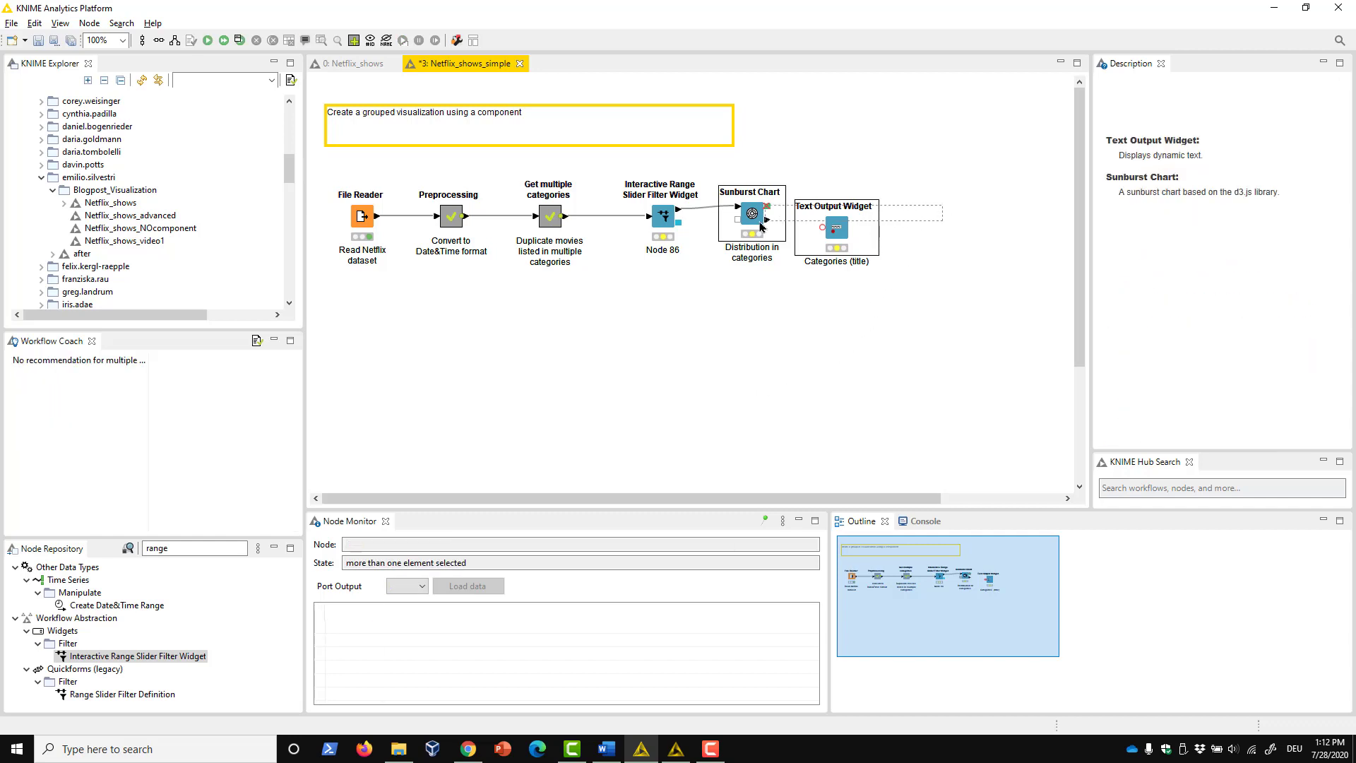
Create a component named 'Netflix overview' from the slider, sunburst and text output nodes
right_click(663, 216)
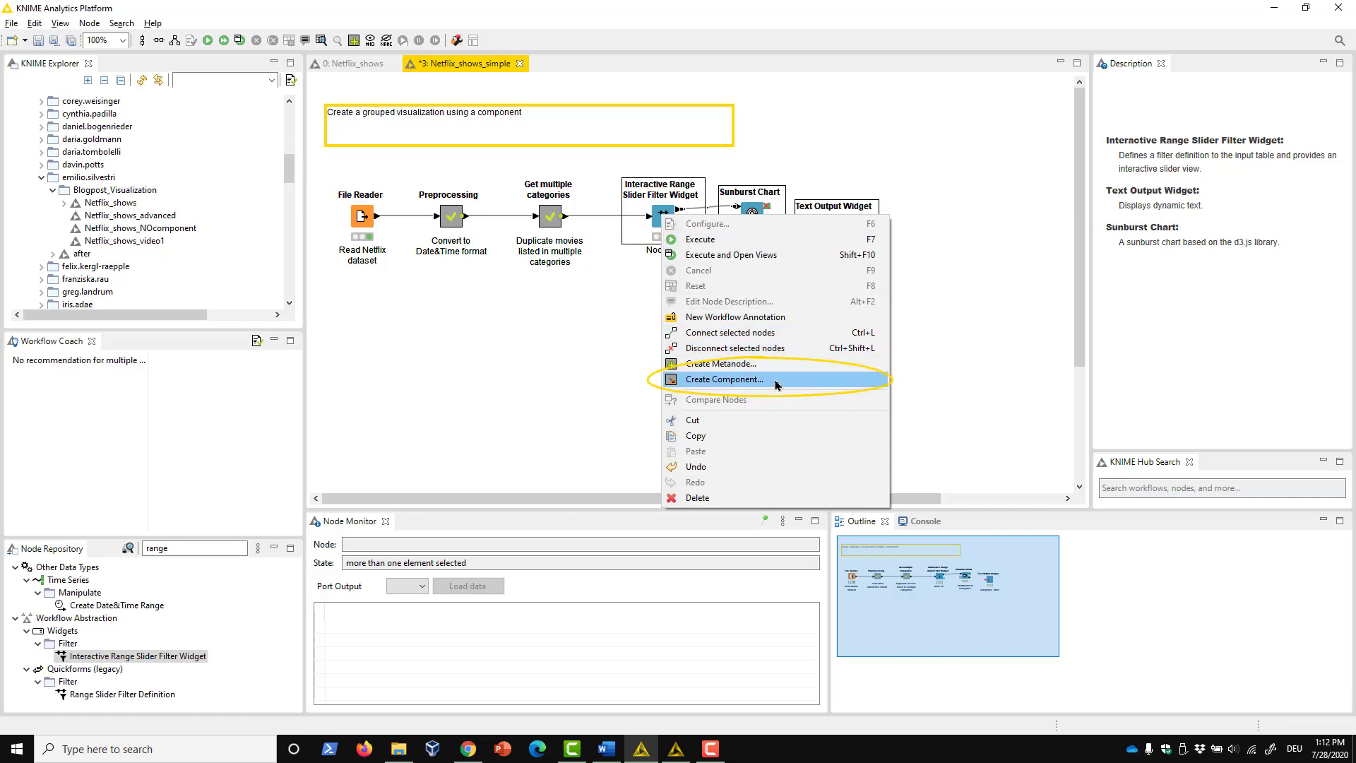
click(723, 378)
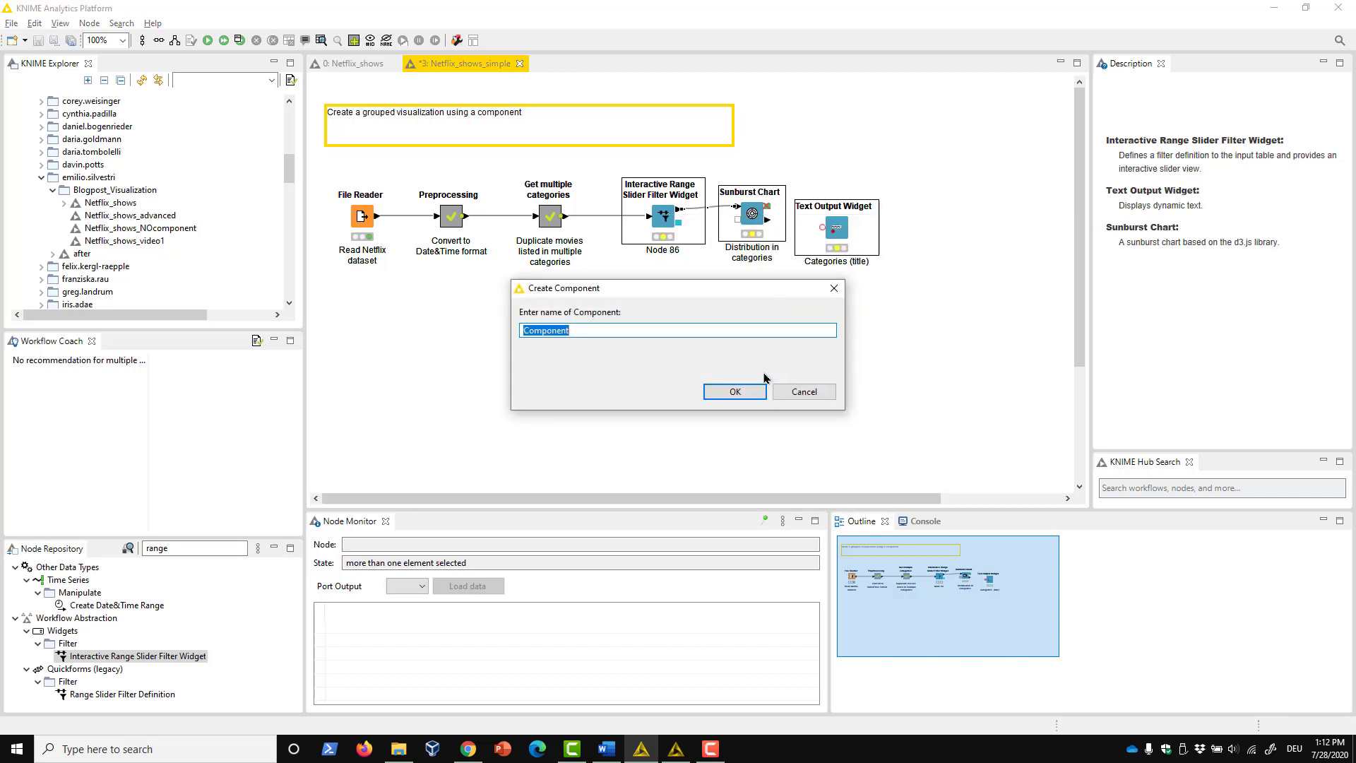
text(Netflix overvie)
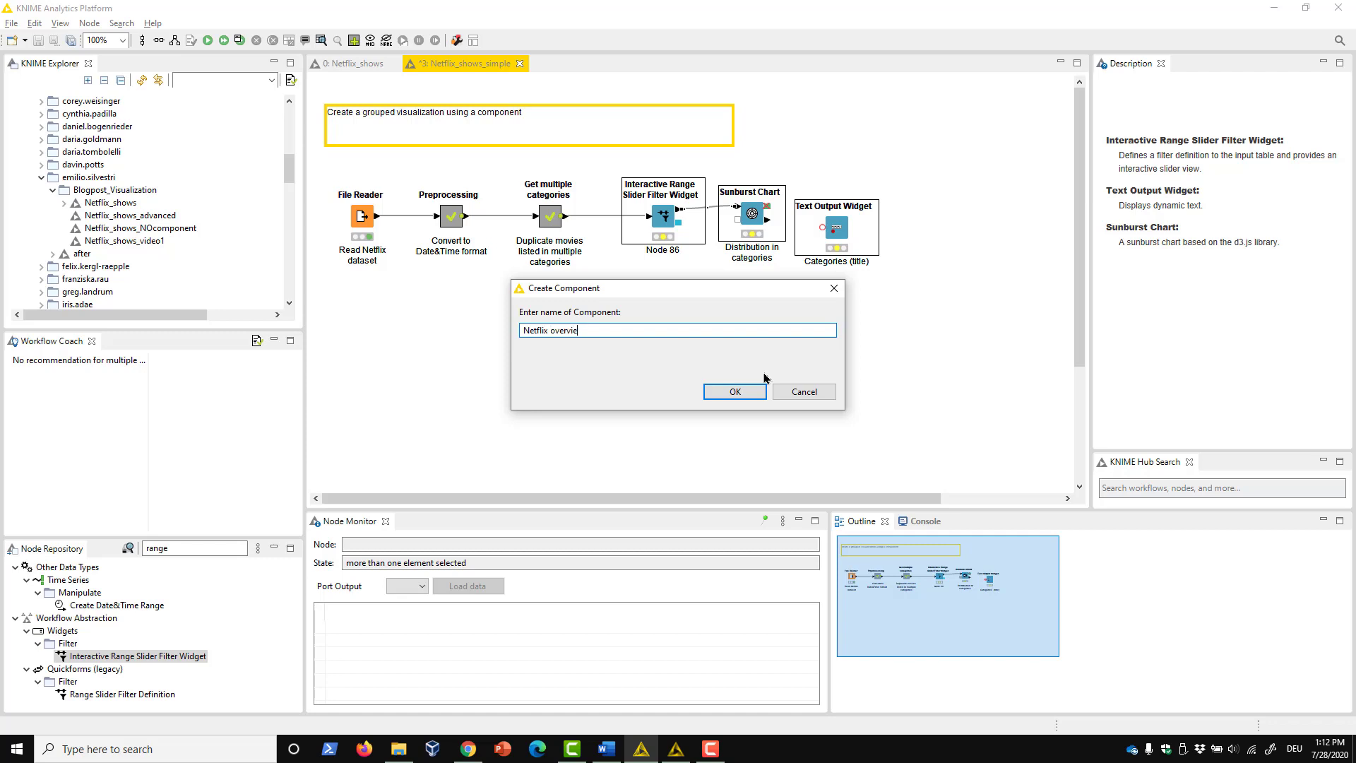
click(733, 391)
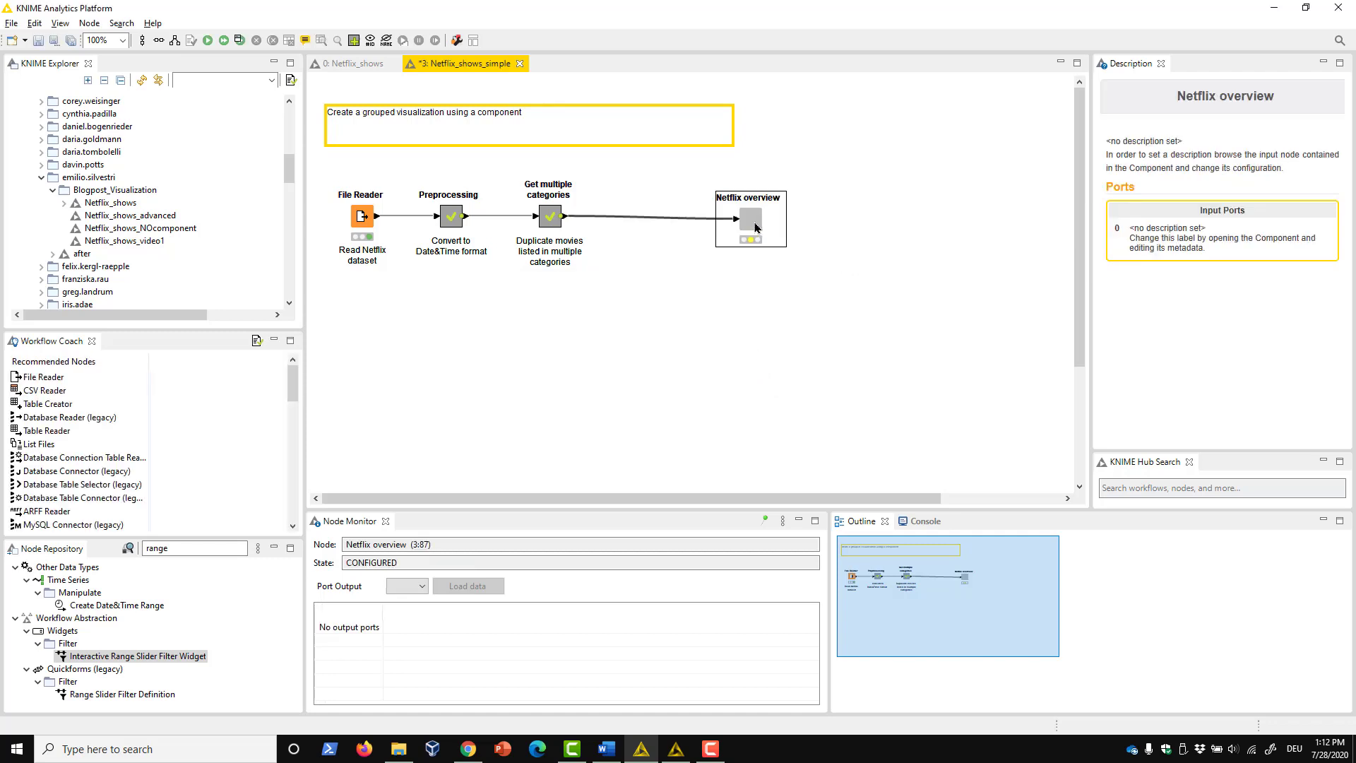
Open the Netflix overview component and rearrange its views in the dashboard visual layout
right_click(750, 219)
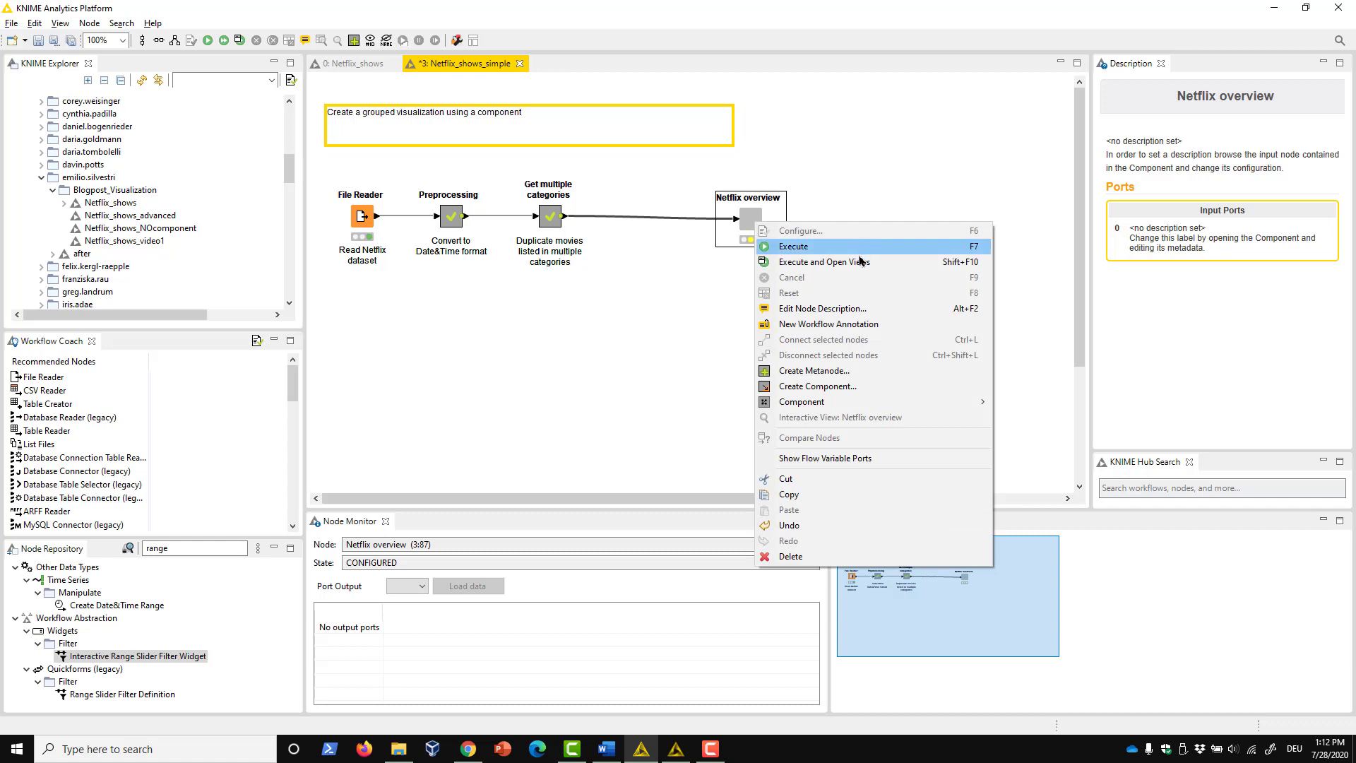
mouse_move(801, 401)
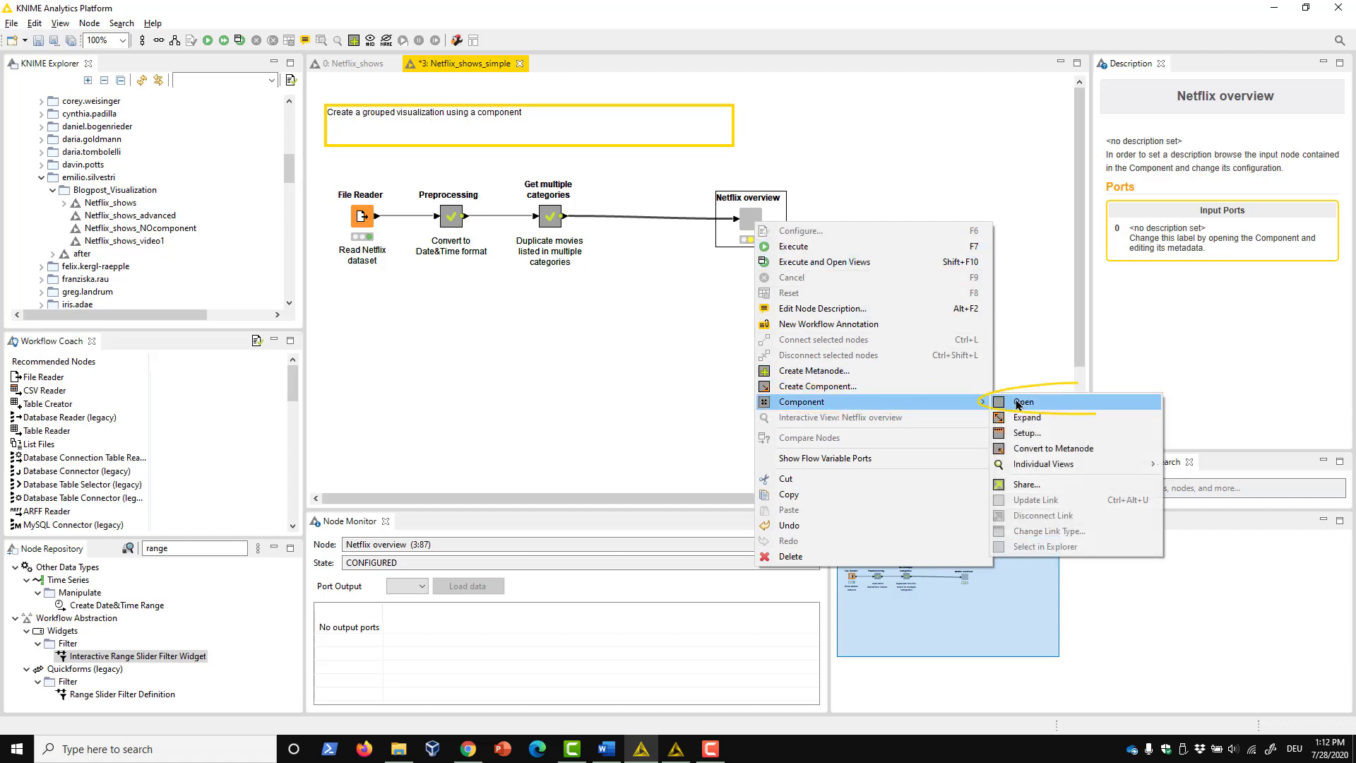
click(1023, 401)
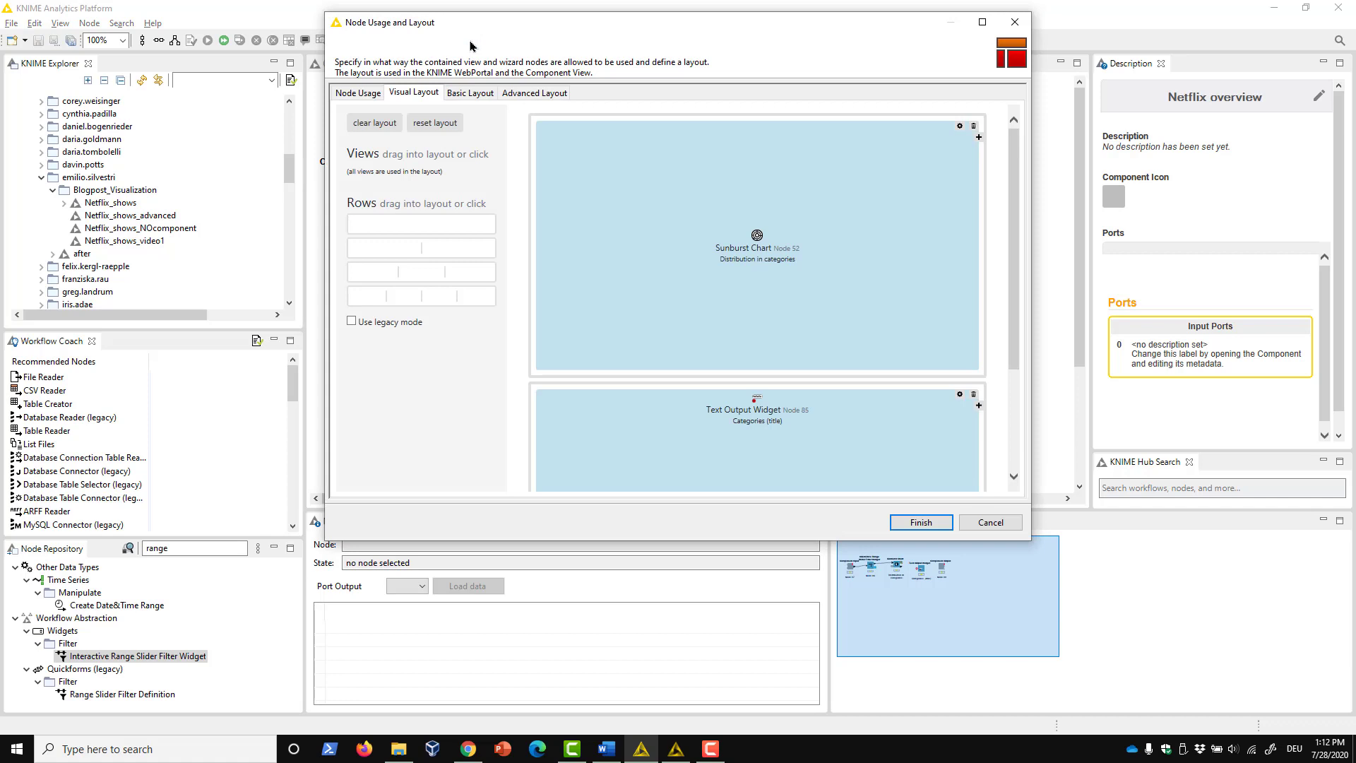
mouse_move(724, 438)
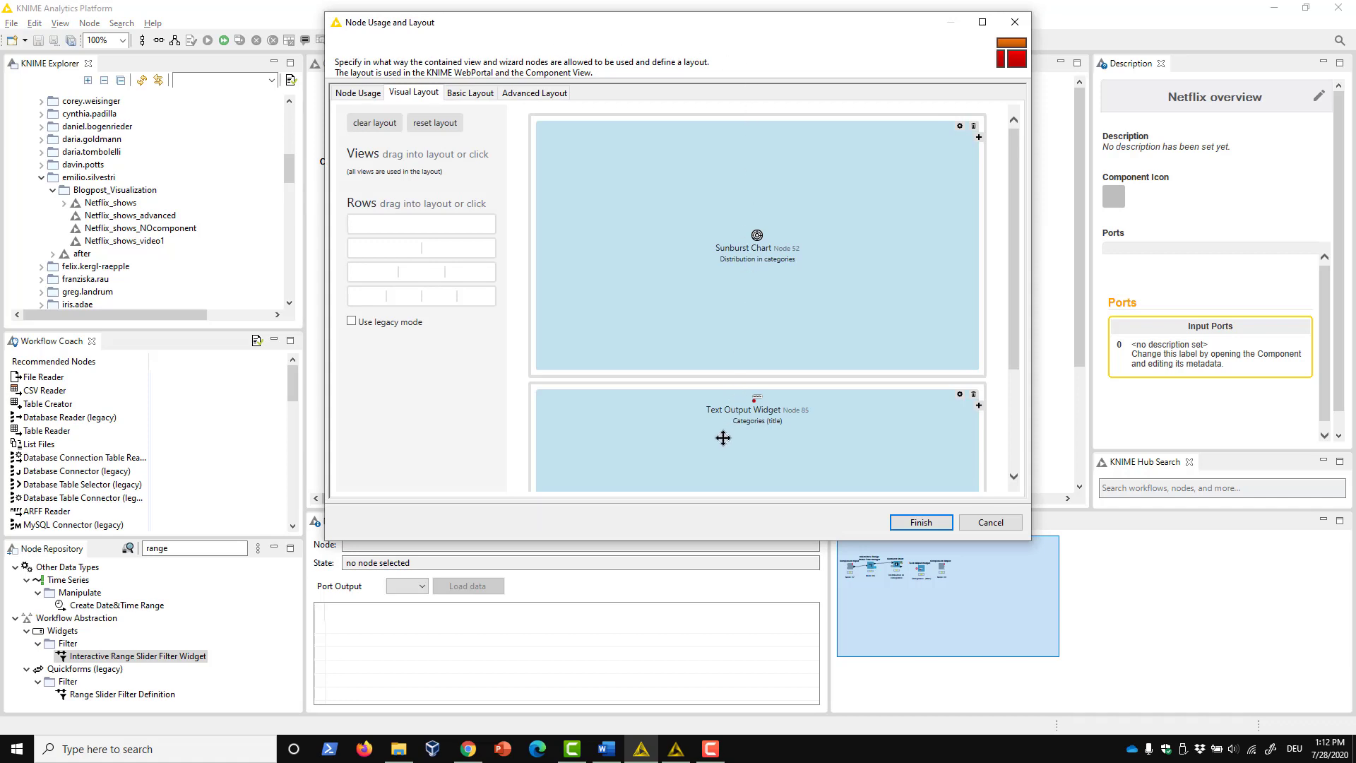
drag(756, 439, 757, 186)
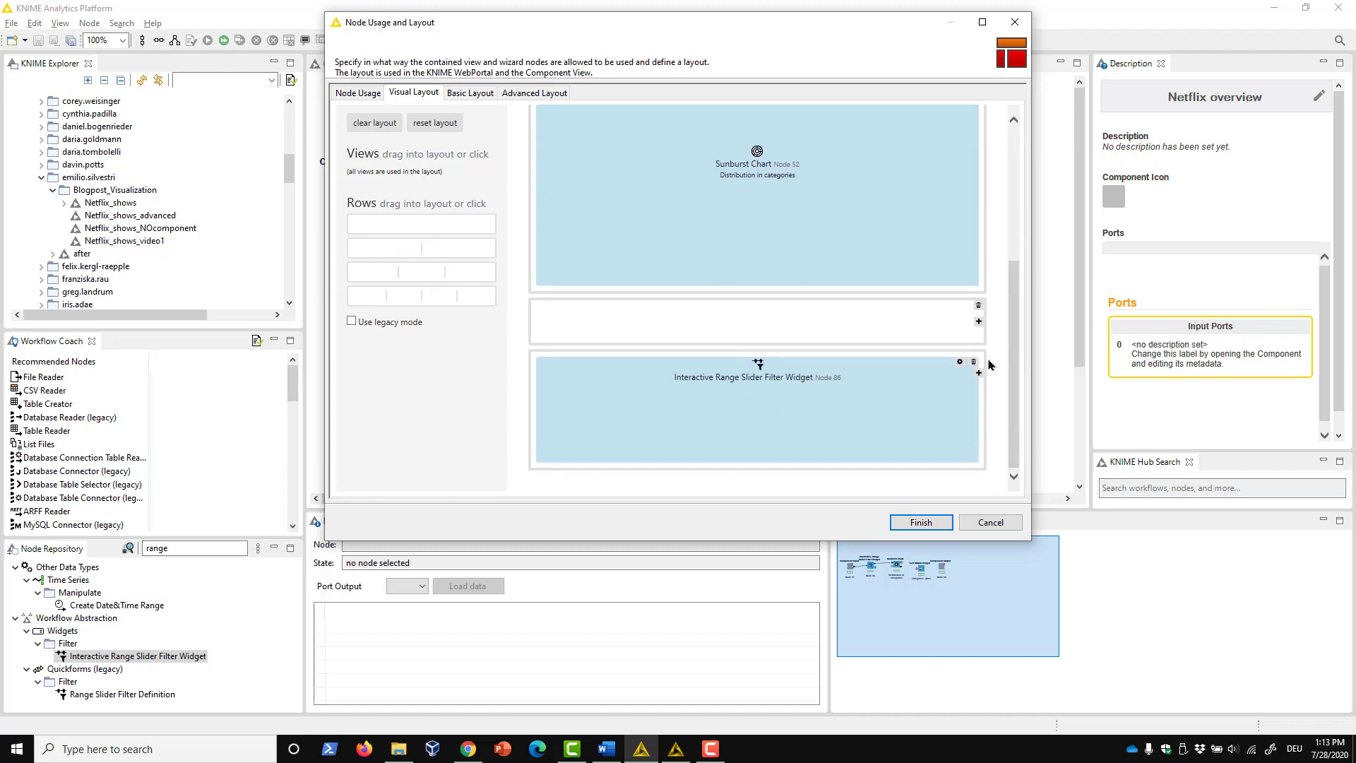
click(919, 523)
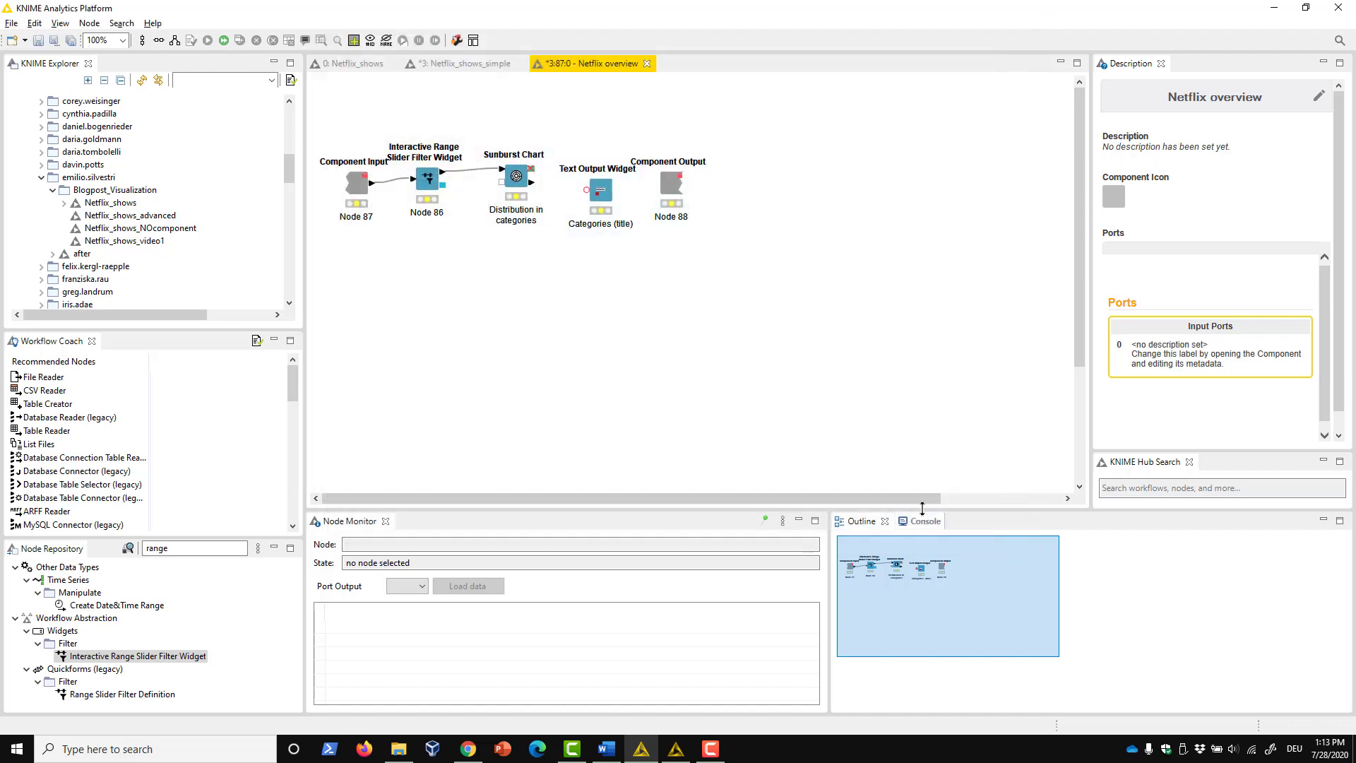
Switch to the Netflix_shows workflow and look inside the Dashboard component
click(346, 62)
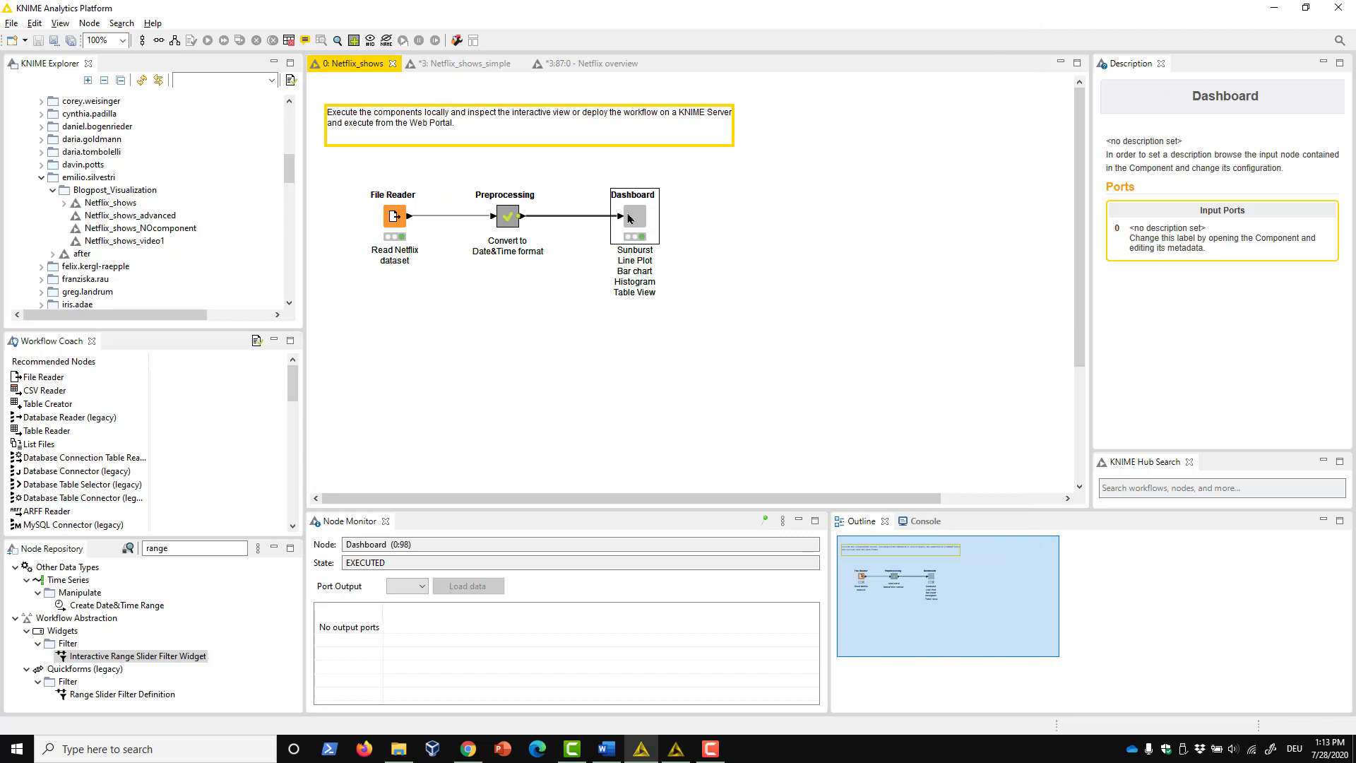
right_click(633, 216)
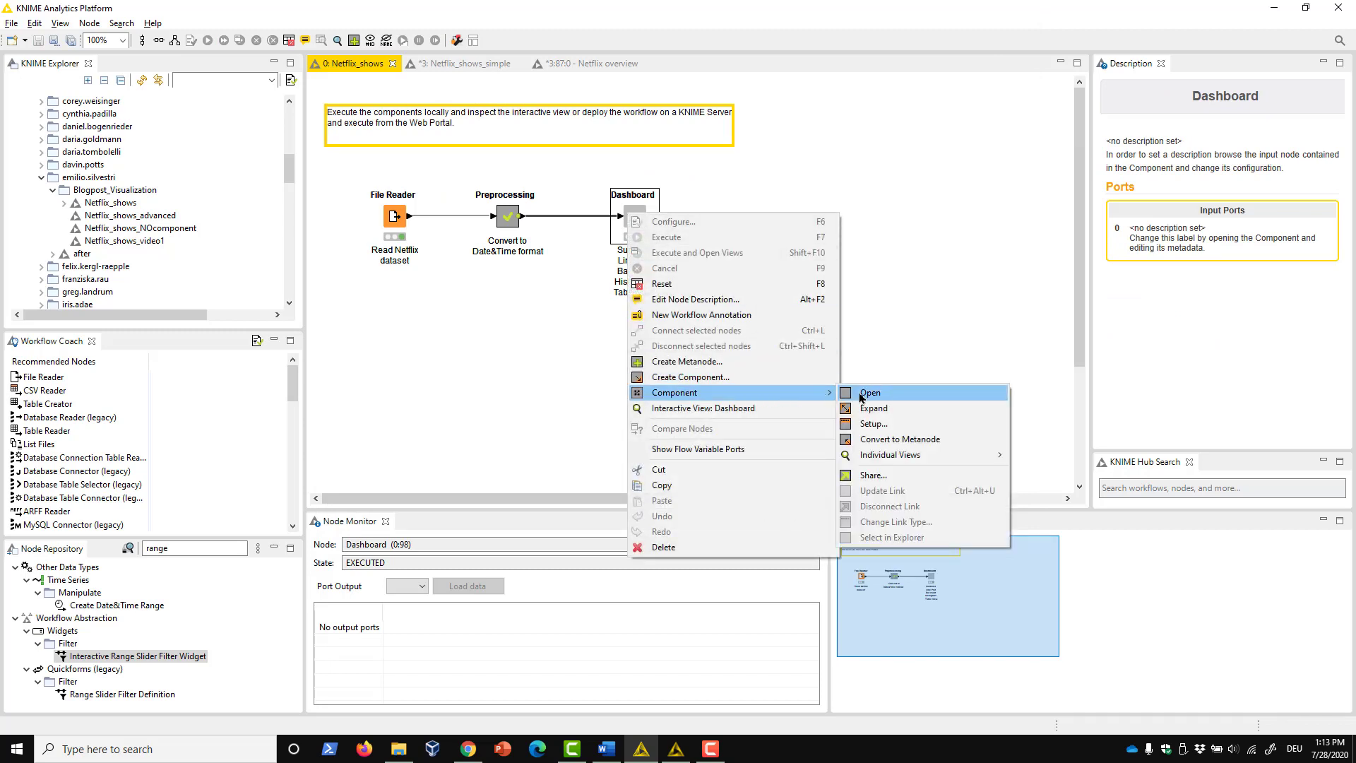
click(870, 392)
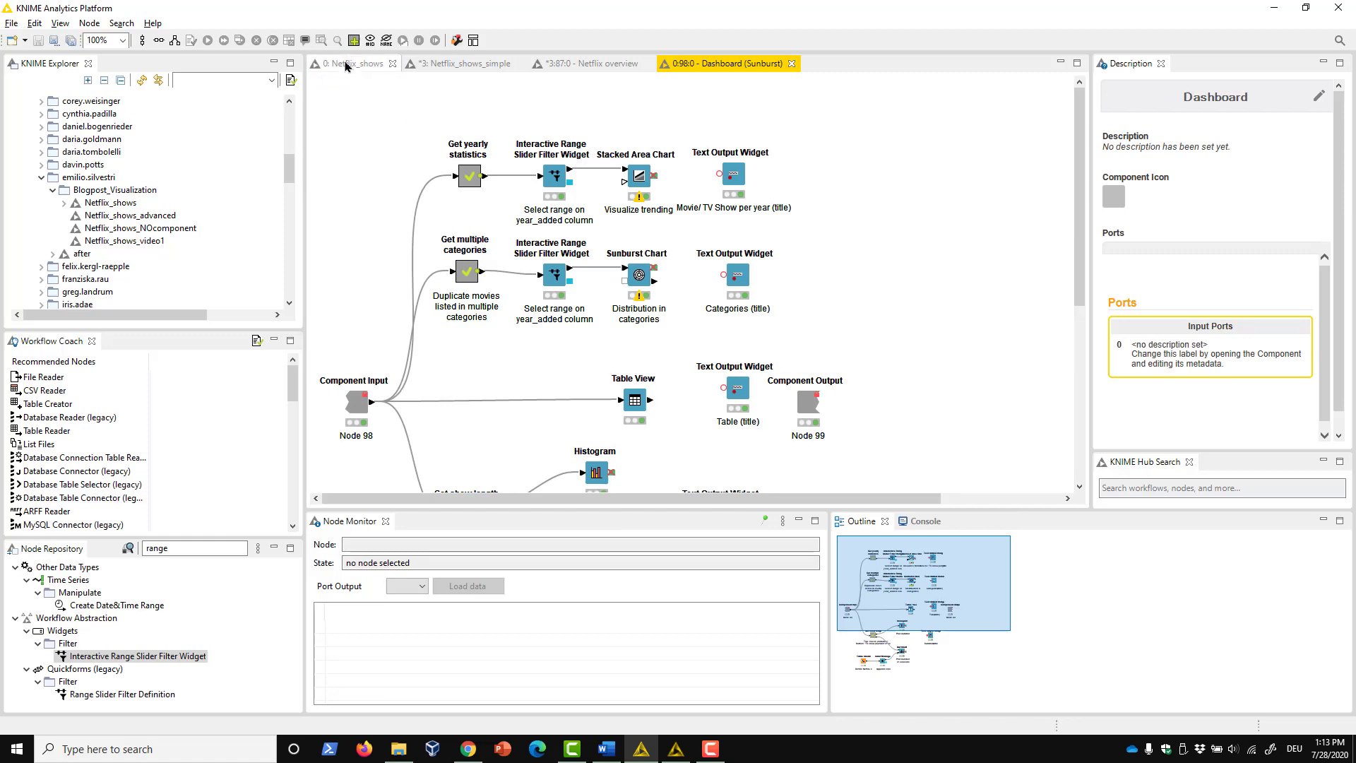
Preview the Dashboard component's interactive charts view, then close it
right_click(633, 214)
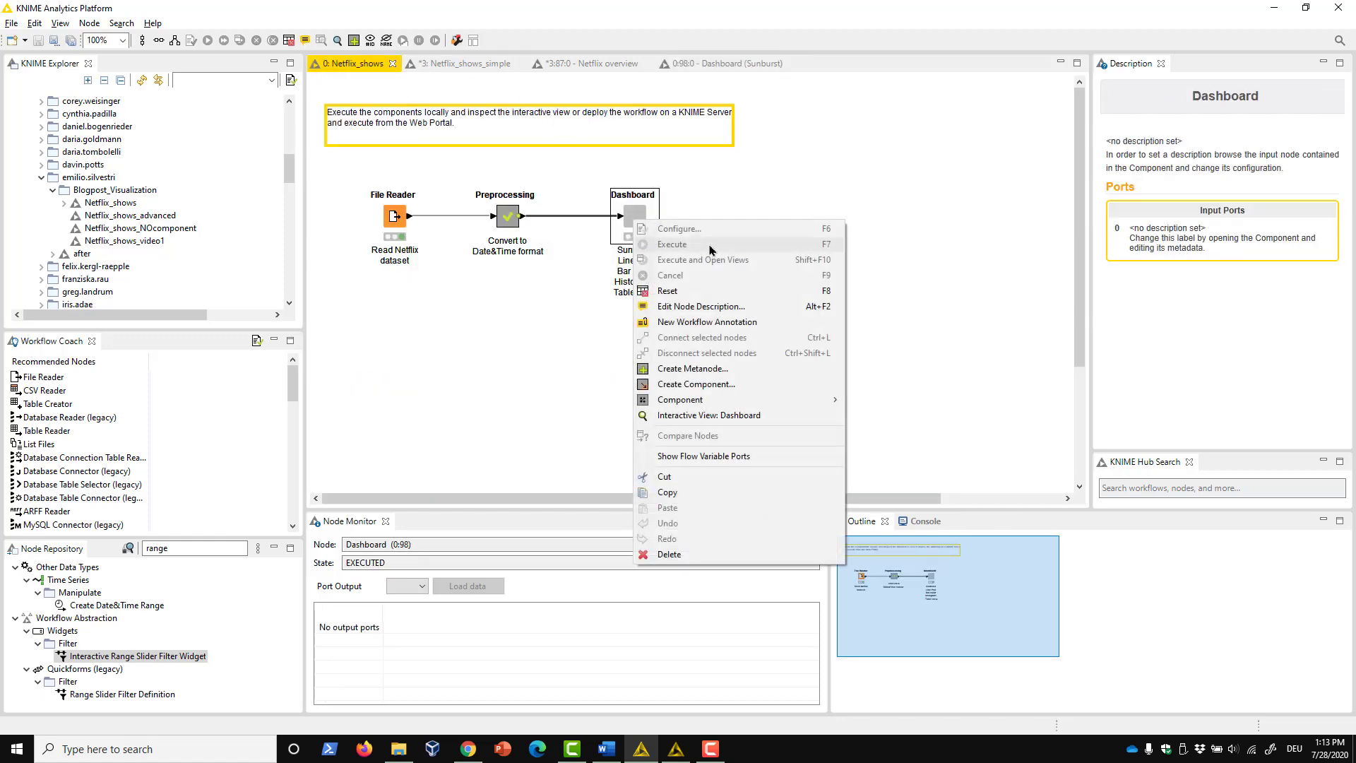
click(708, 415)
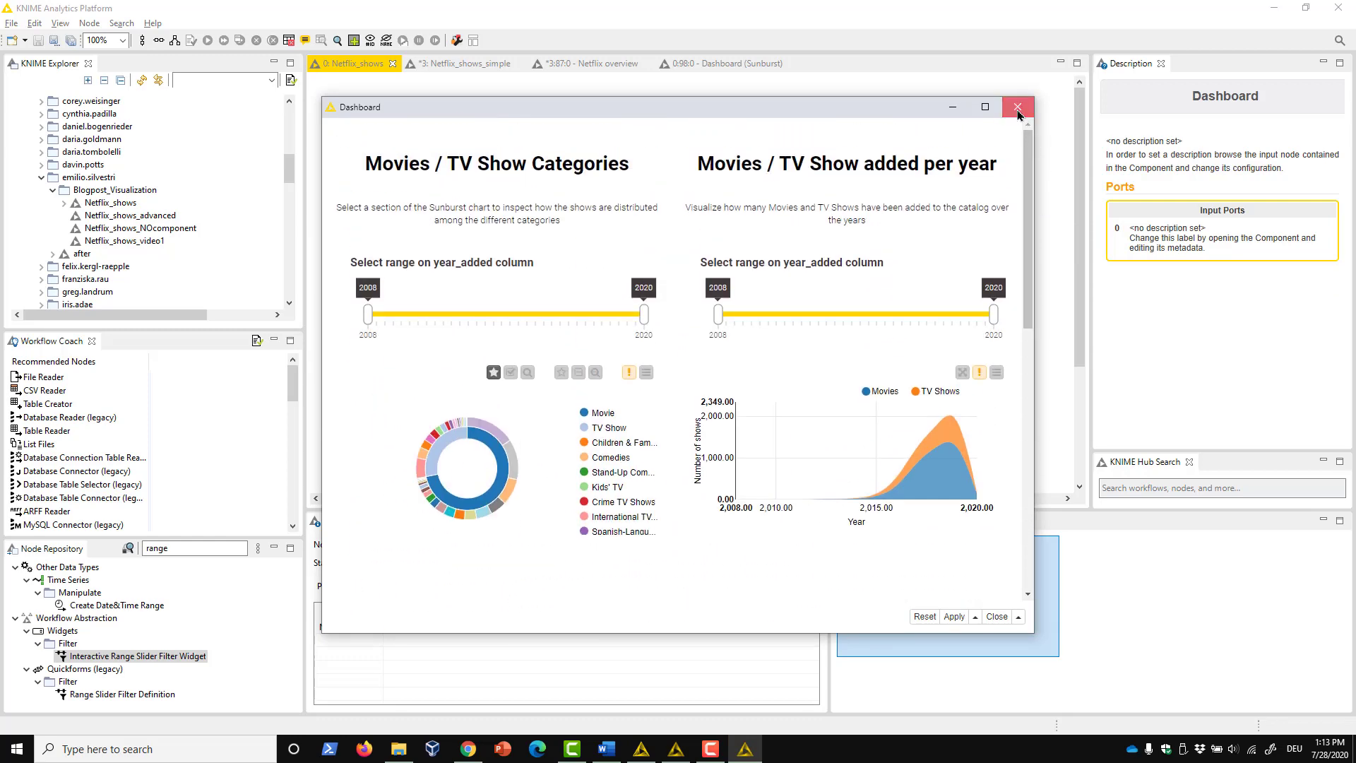
click(1018, 107)
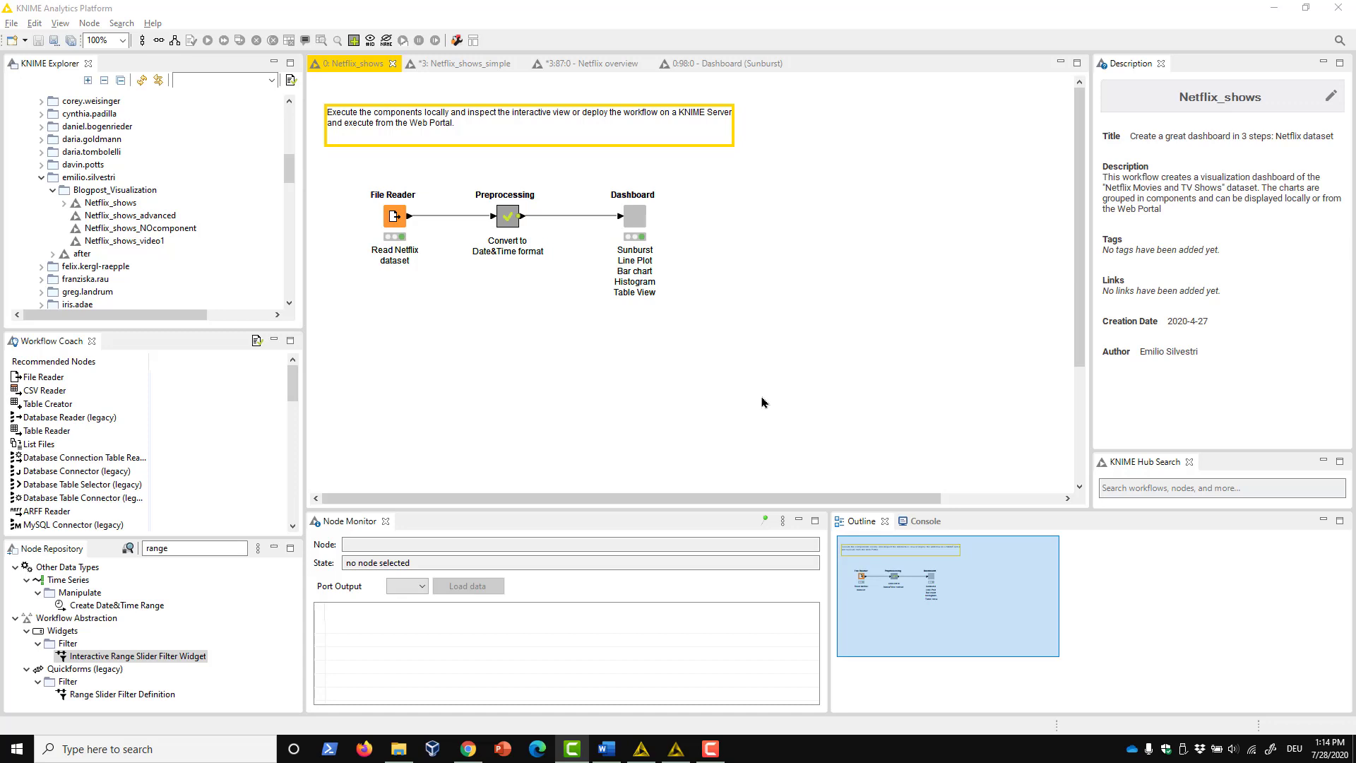
mouse_move(454, 313)
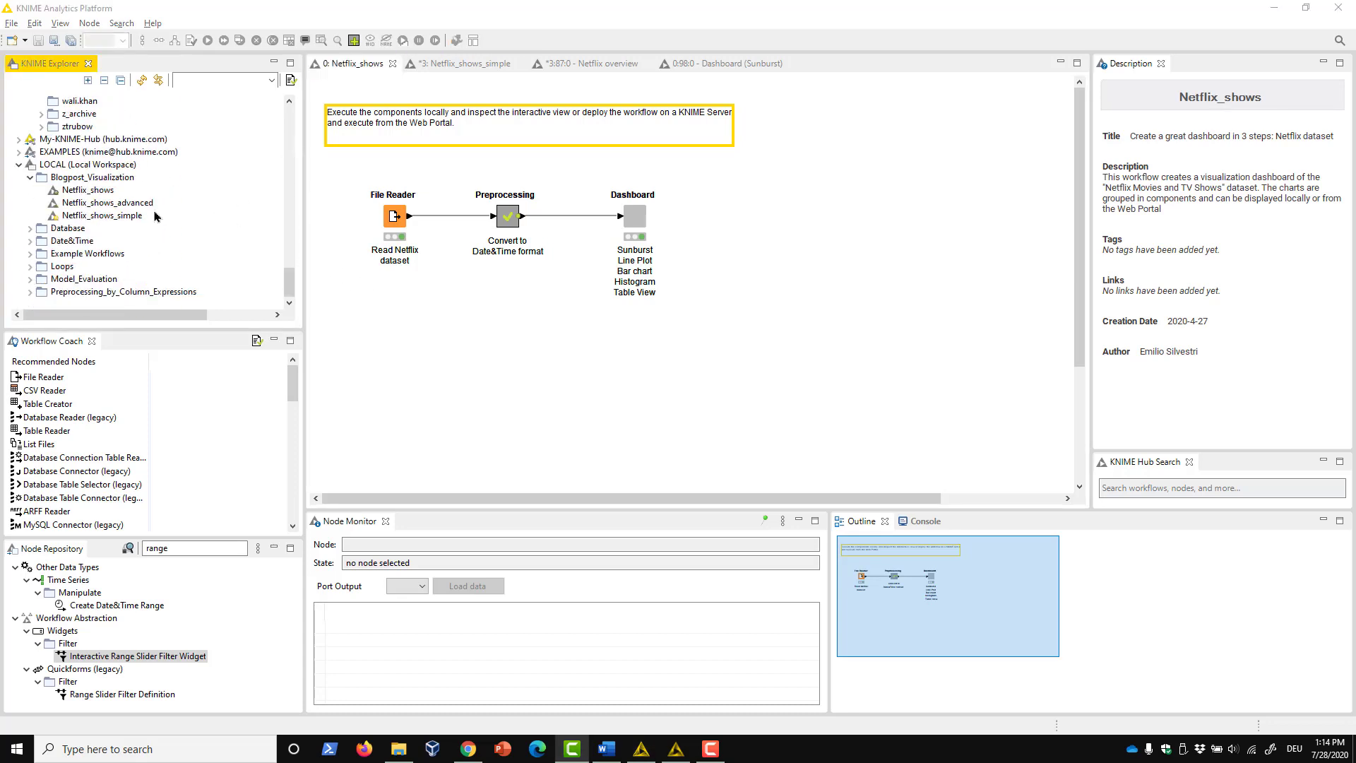
Deploy Netflix_shows to KNIME Server with reset before upload, then run it in WebPortal
right_click(84, 189)
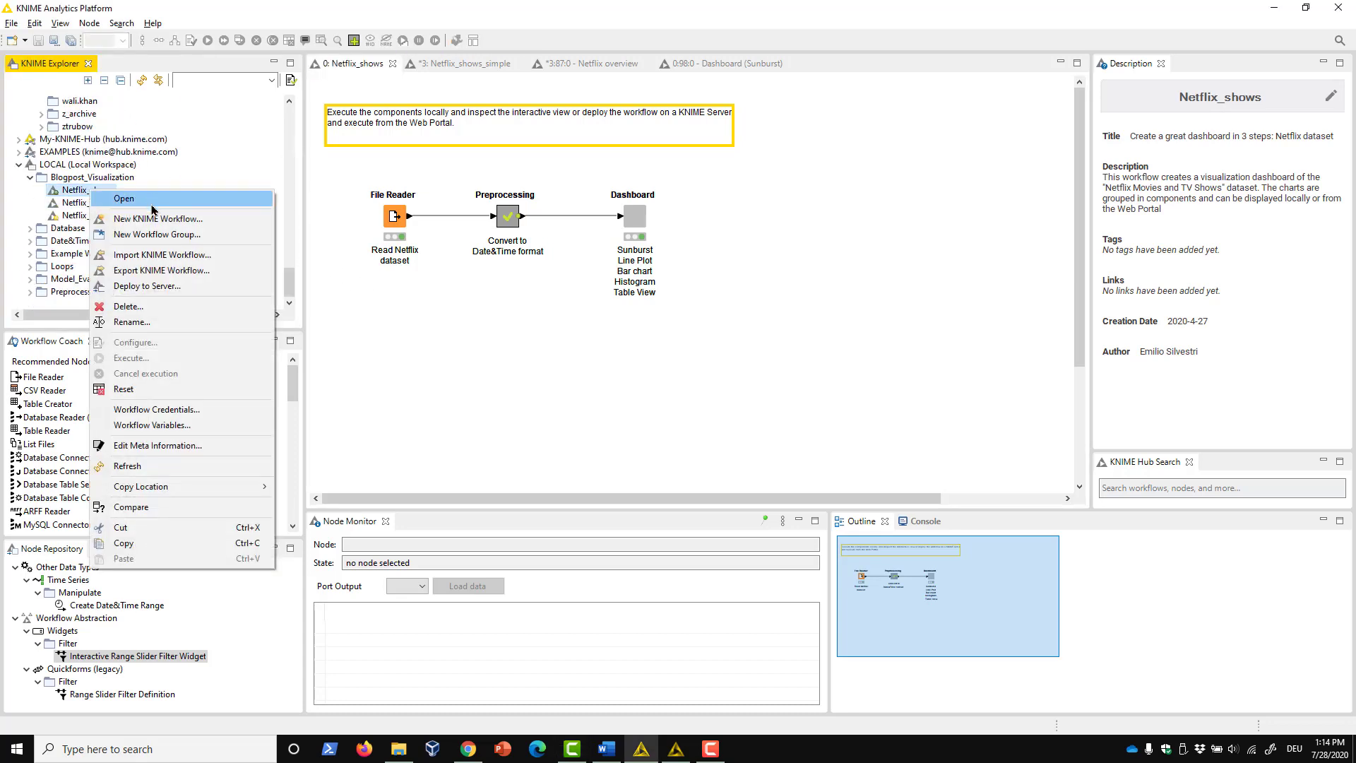
click(147, 285)
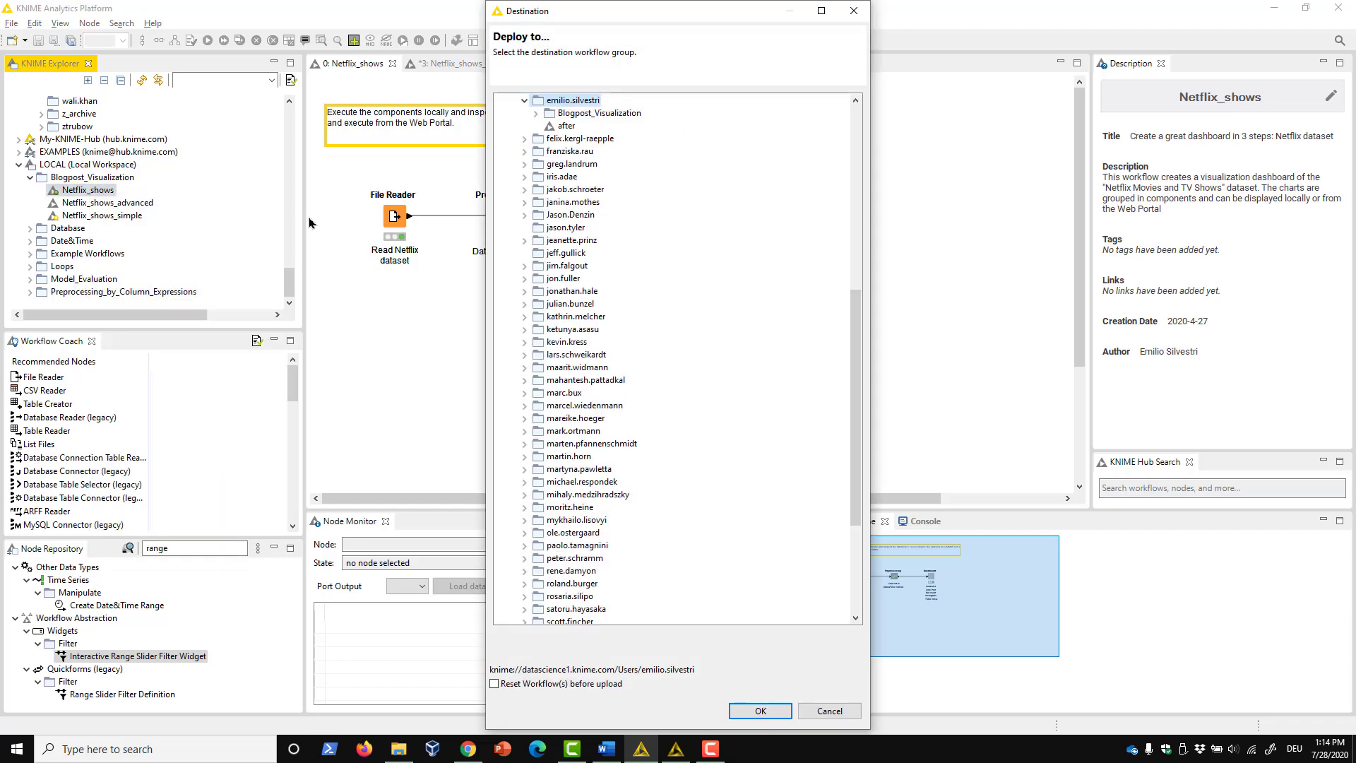
click(493, 682)
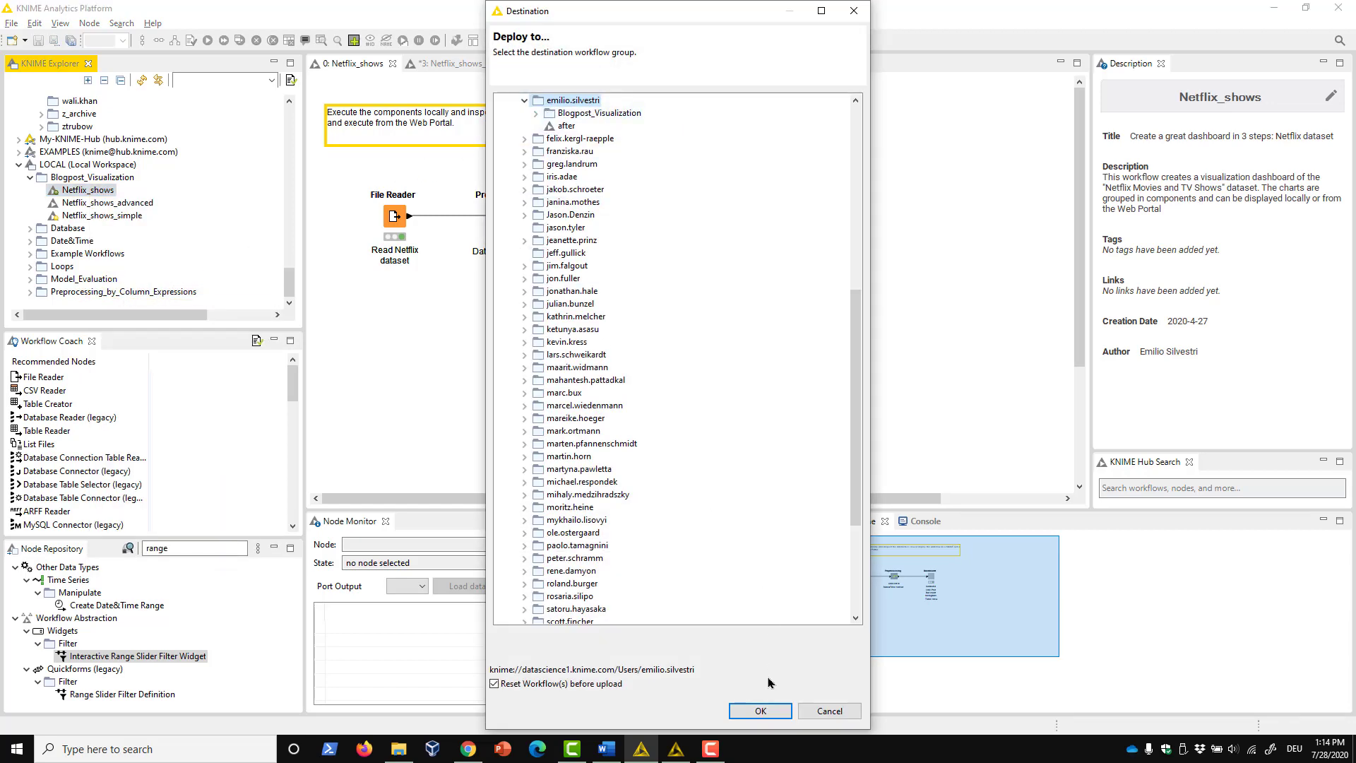
click(826, 710)
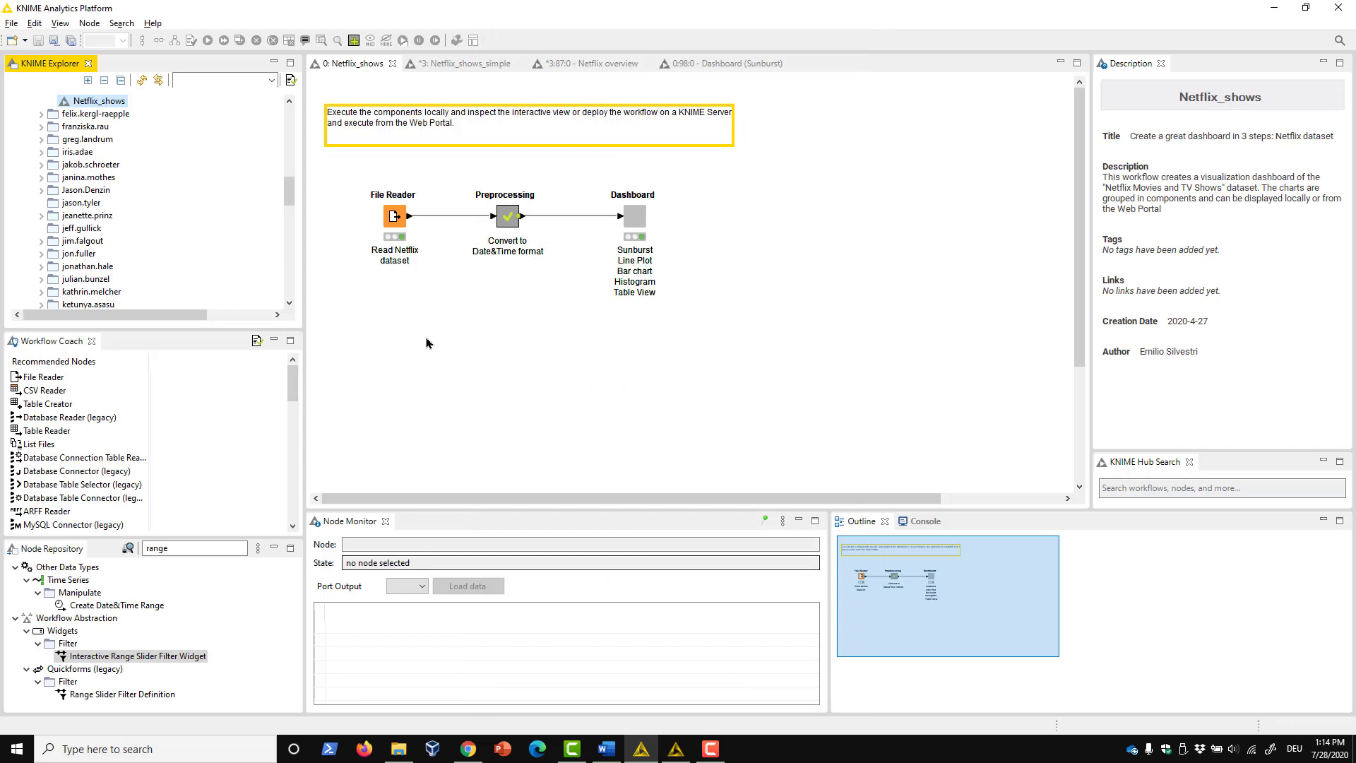
right_click(95, 100)
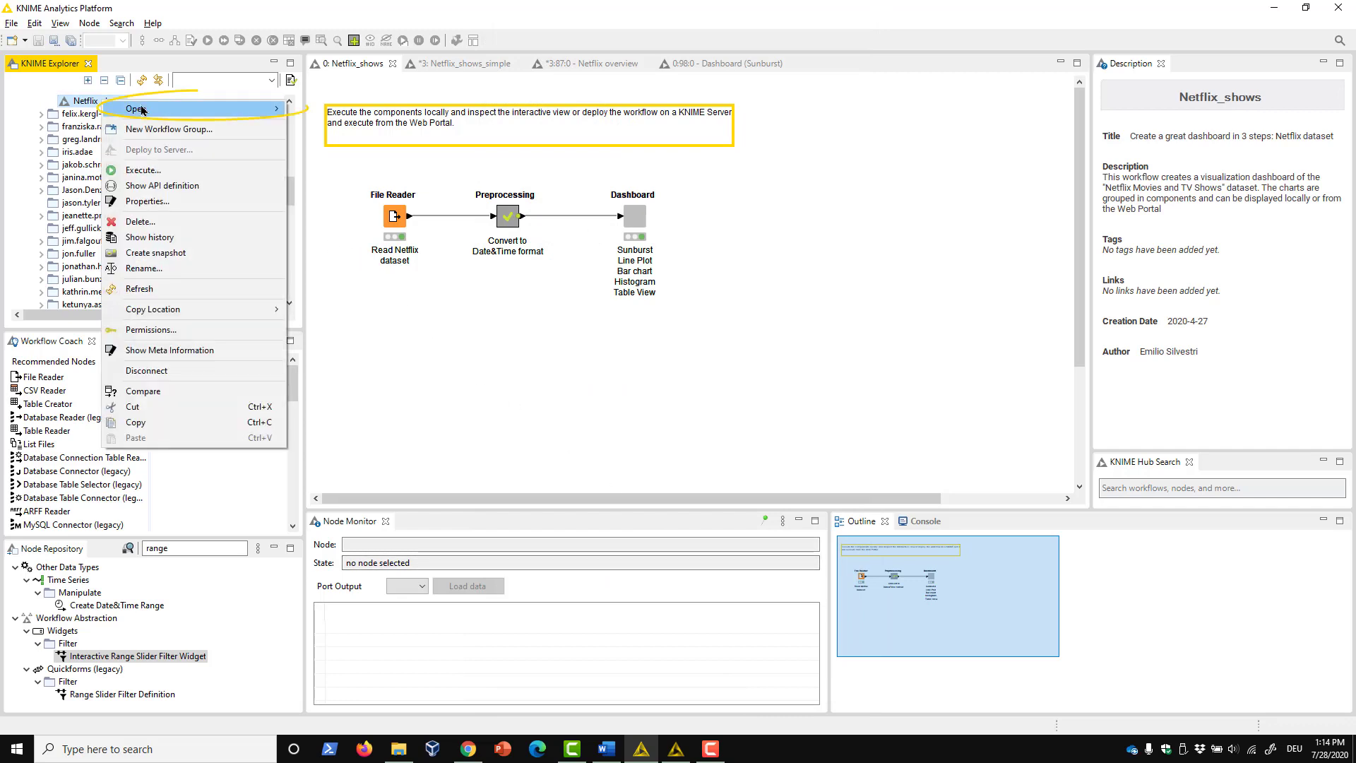
mouse_move(134, 108)
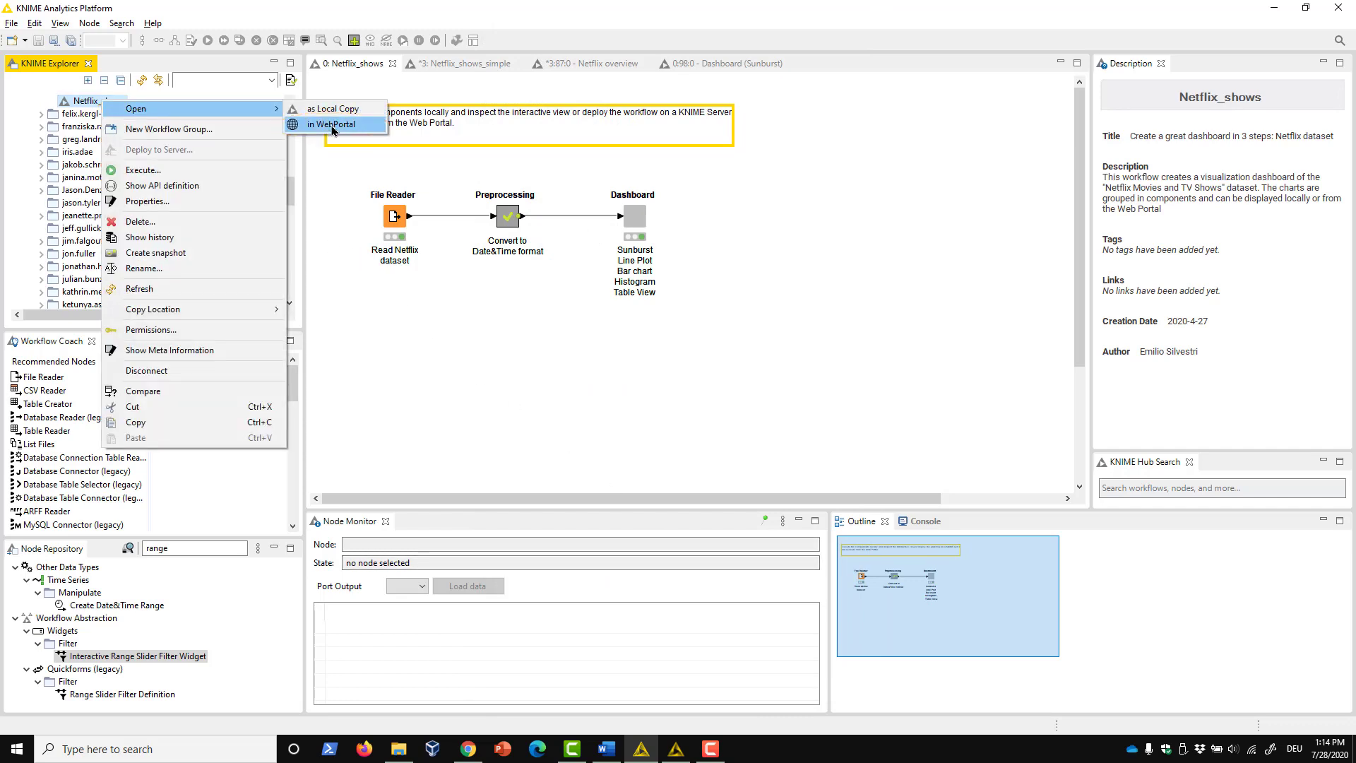
click(332, 123)
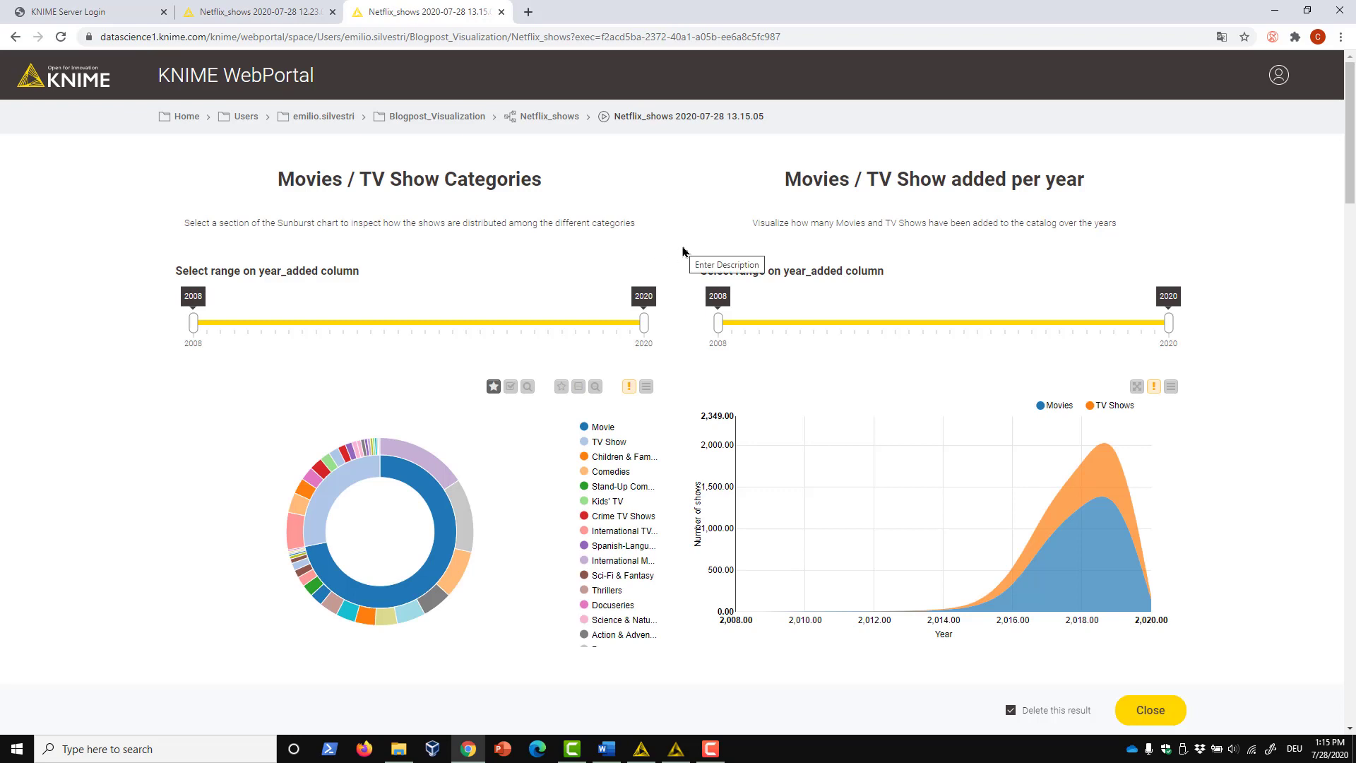
Select the 111.15-minute bar in the Movie length histogram
scroll(down, 3)
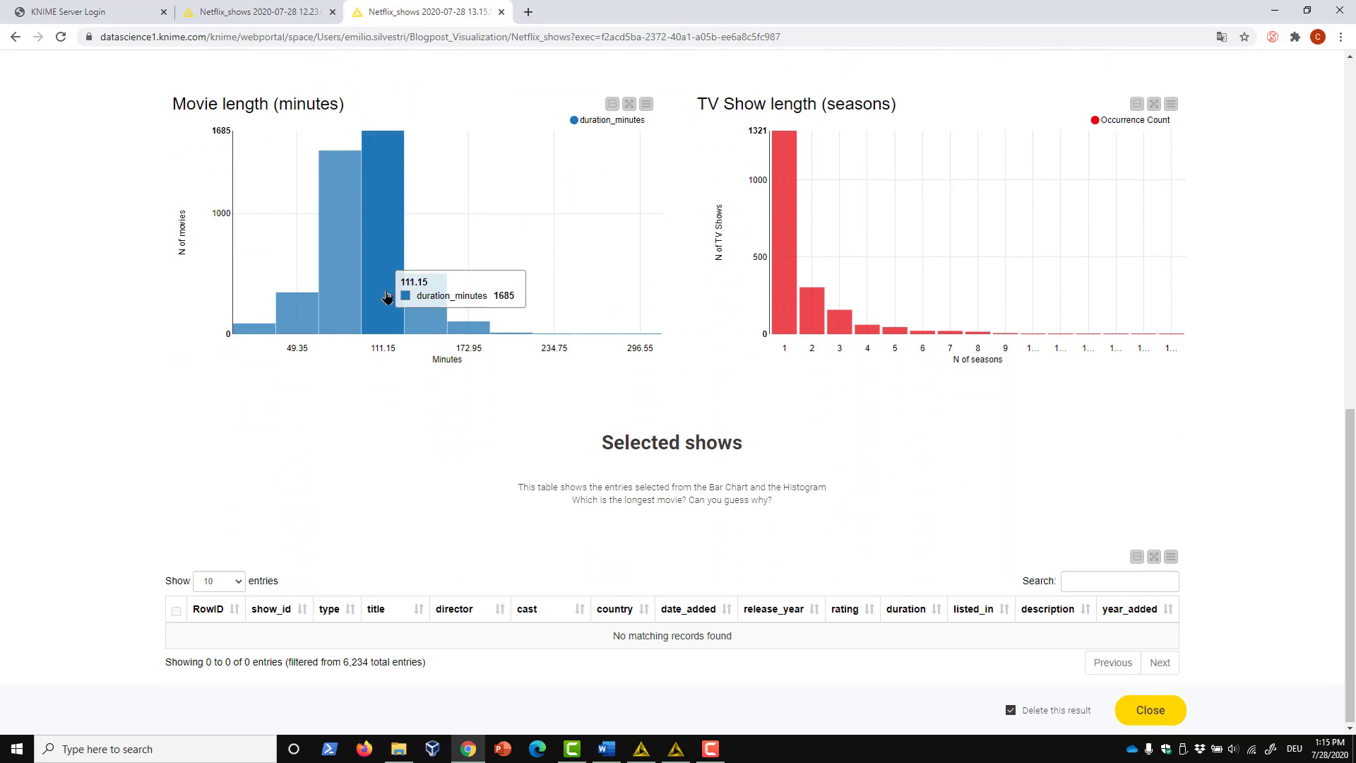
click(647, 333)
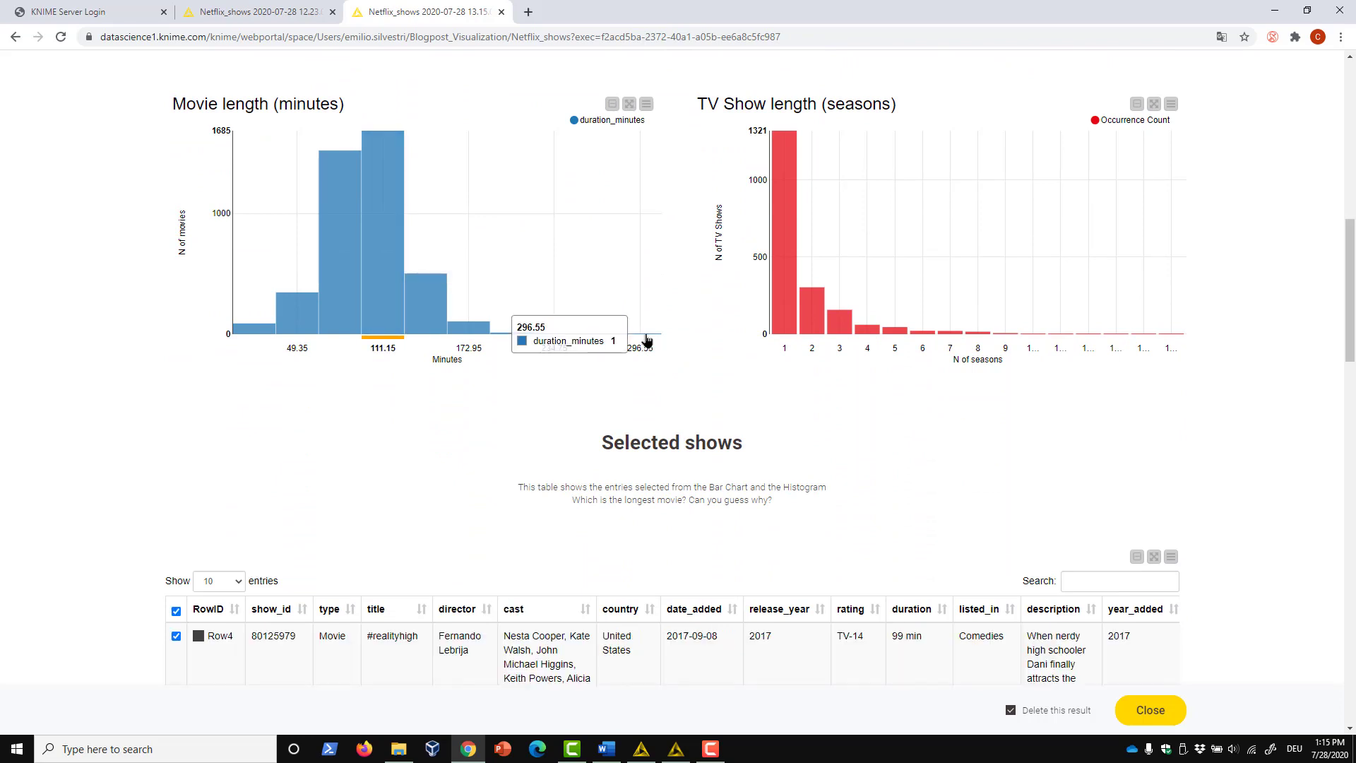